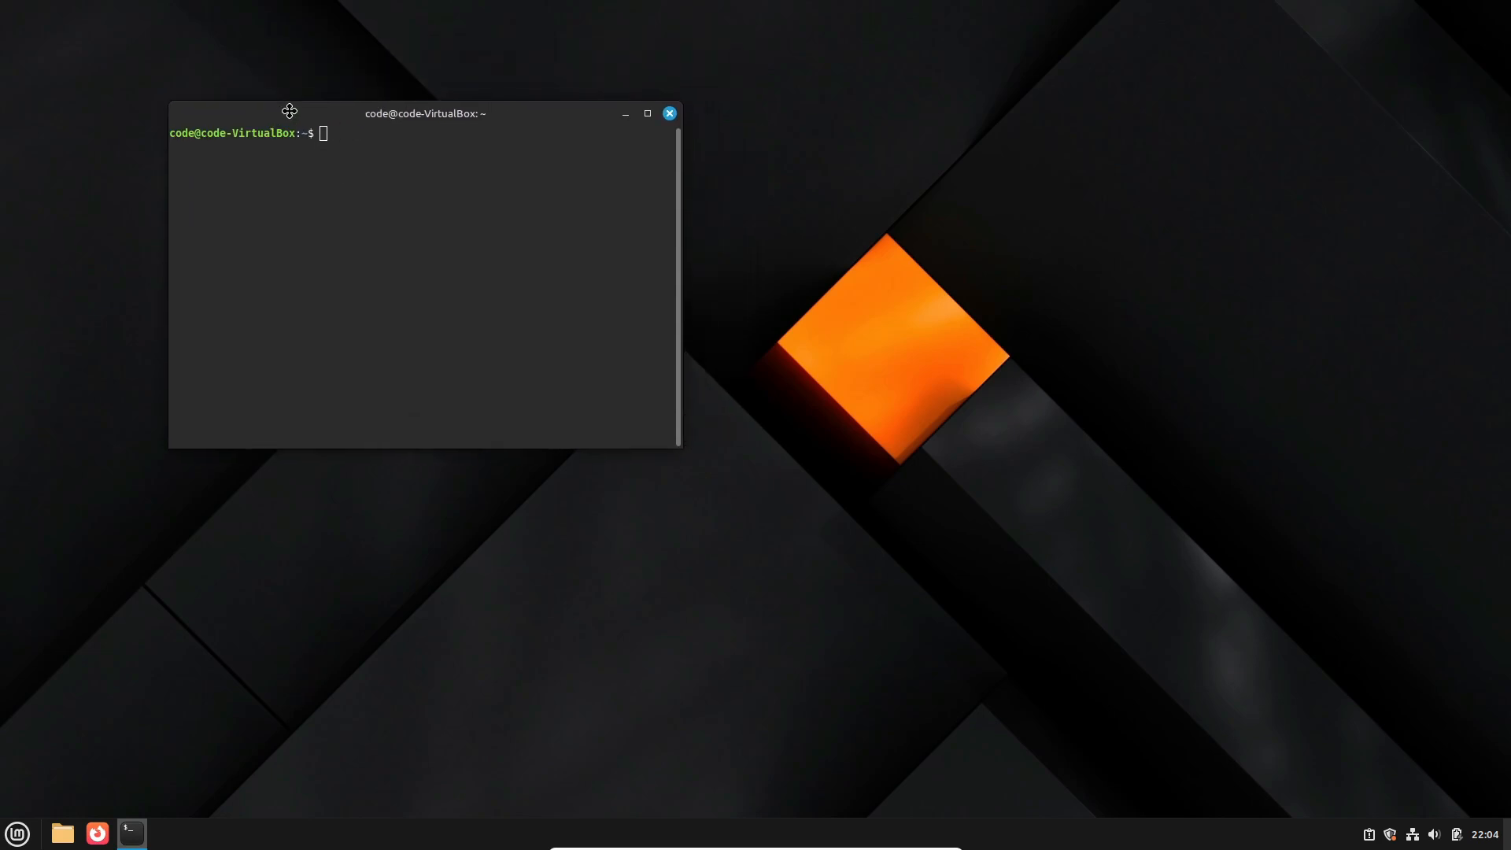
Run neofetch to show the Linux Mint 22.1 system summary, then close the terminal.
type("neofetch")
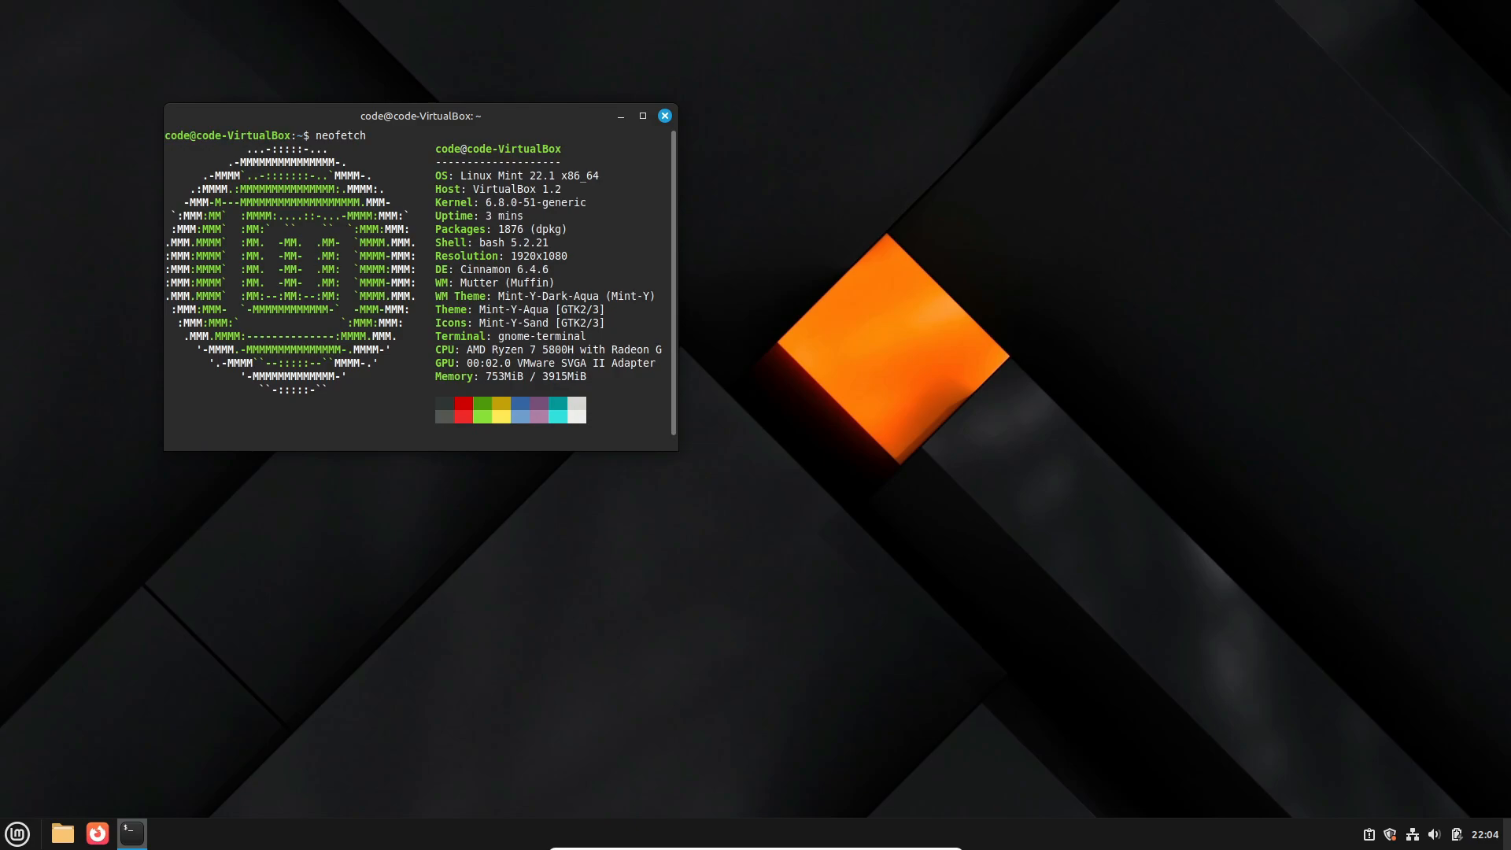
mouse_move(572, 291)
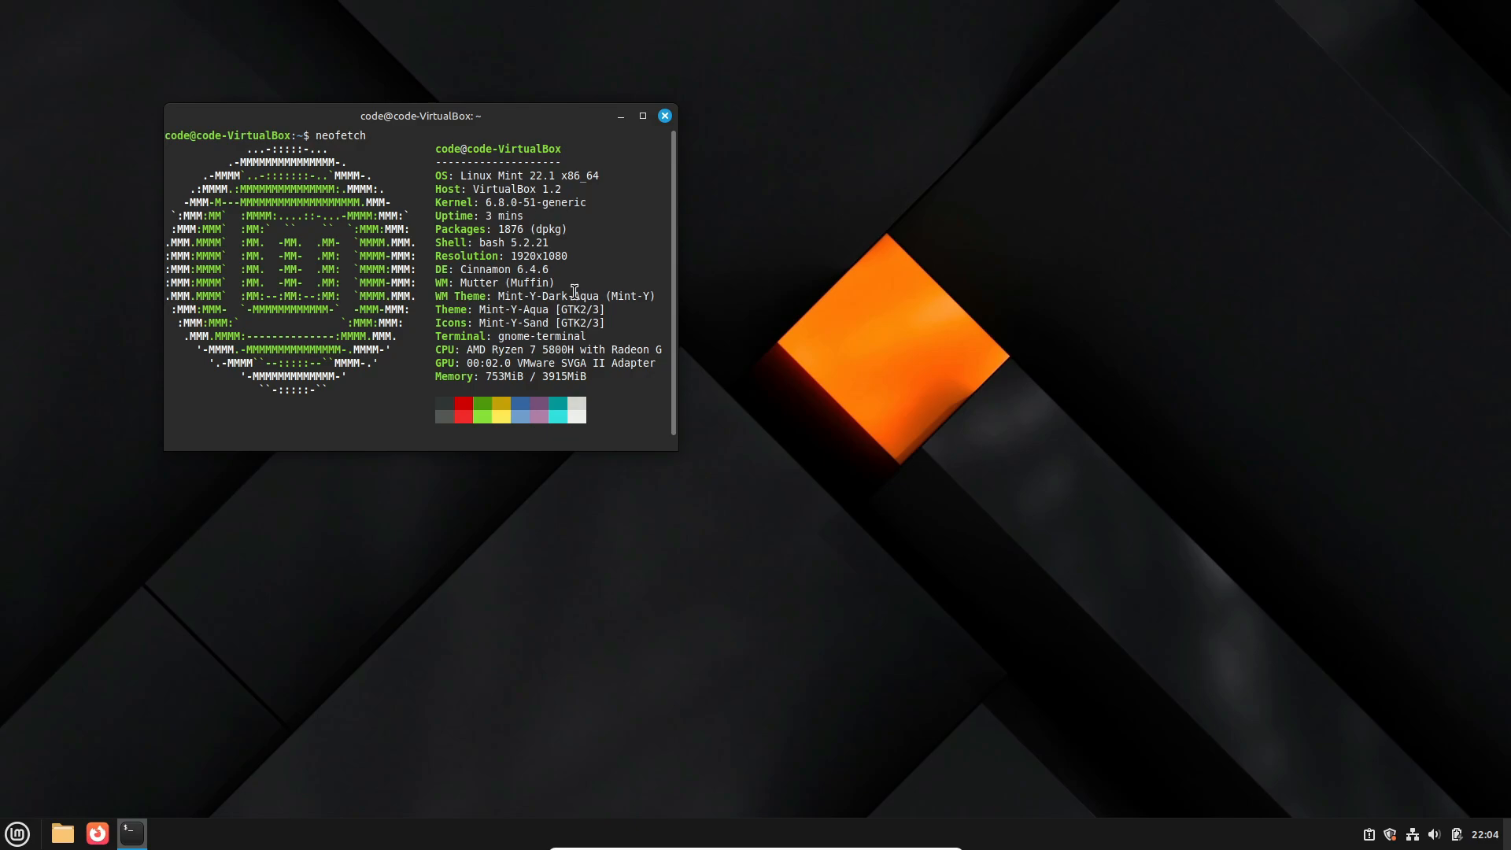
left_click(16, 833)
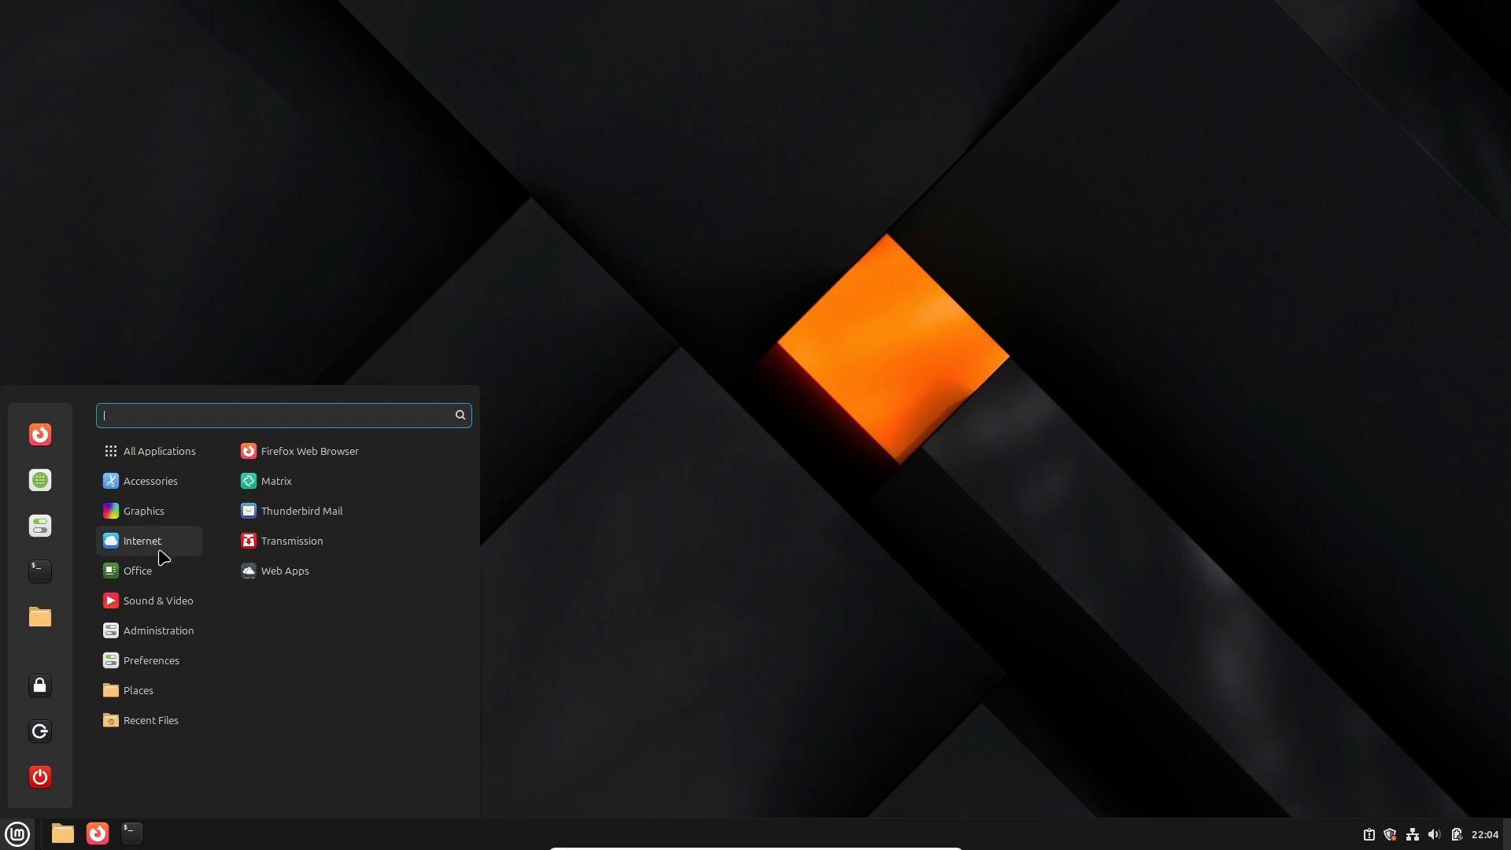
Browse the Mint menu, view the wired network status, and launch Firefox on a new tab.
left_click(130, 830)
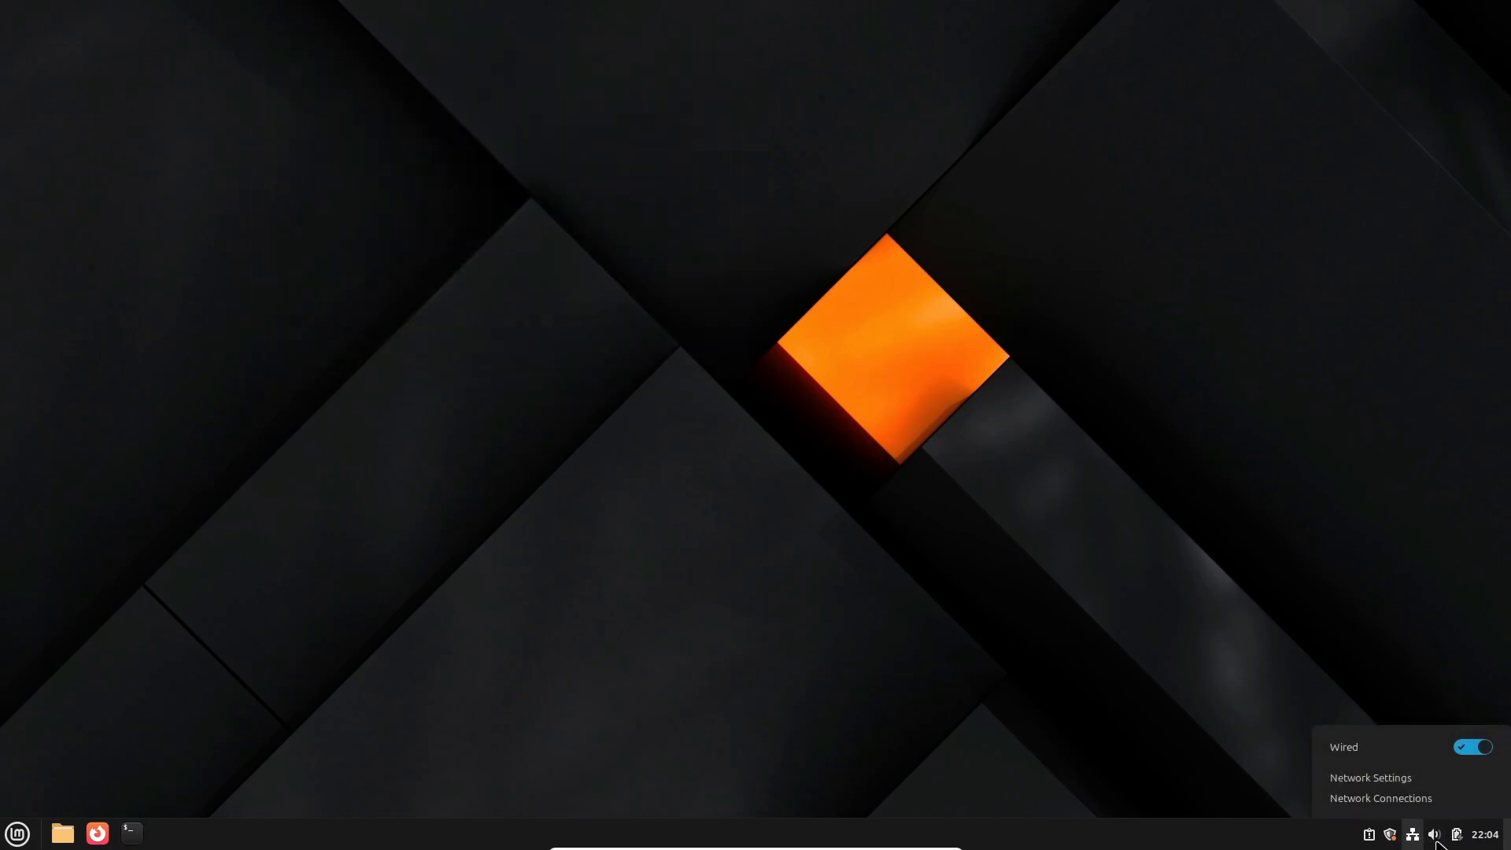
left_click(1457, 834)
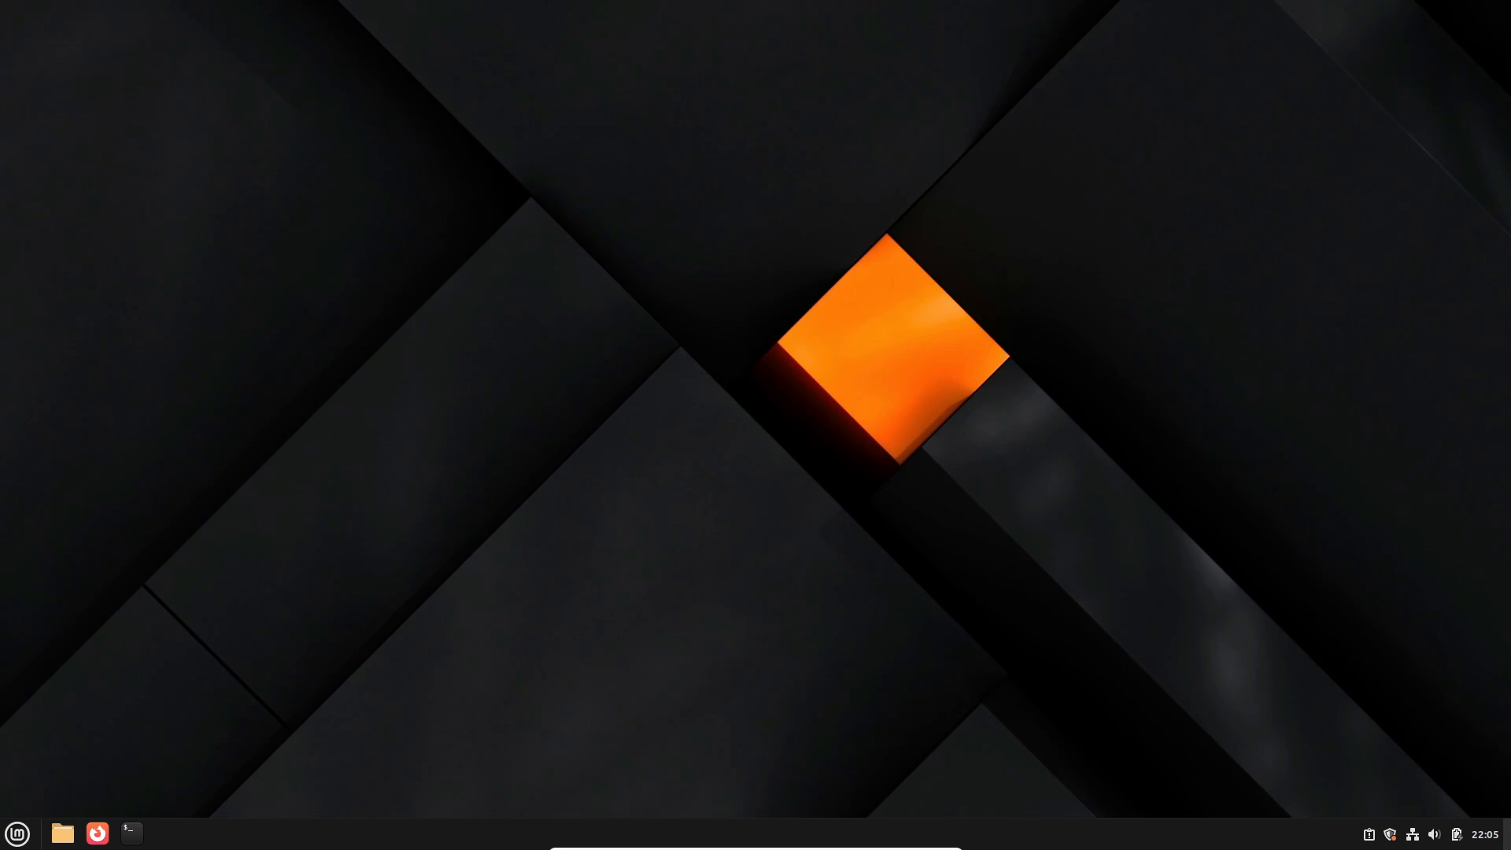
left_click(96, 832)
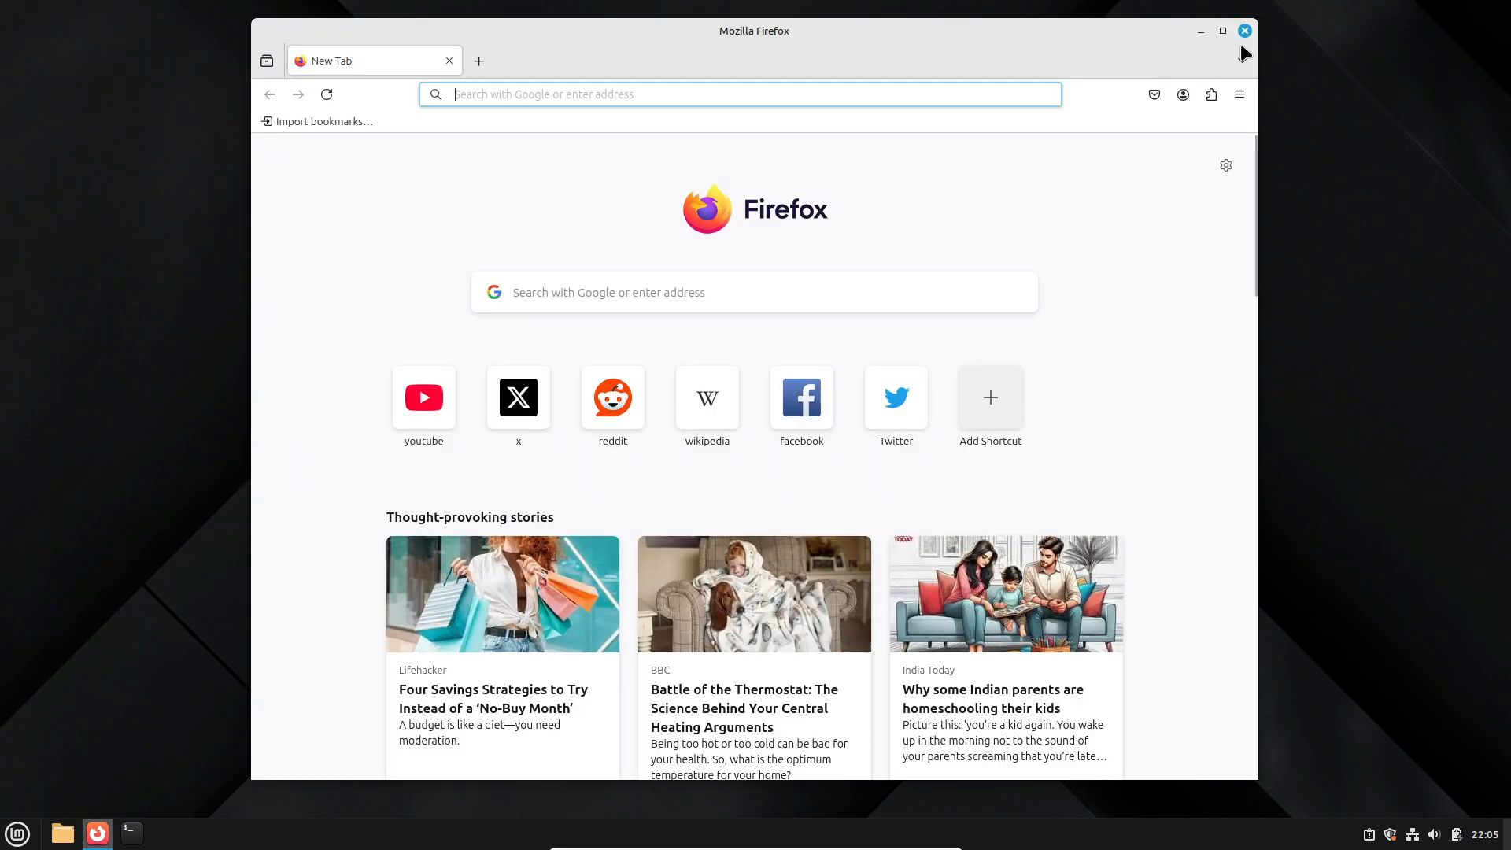
Close the Firefox window, revealing the next desktop.
left_click(16, 832)
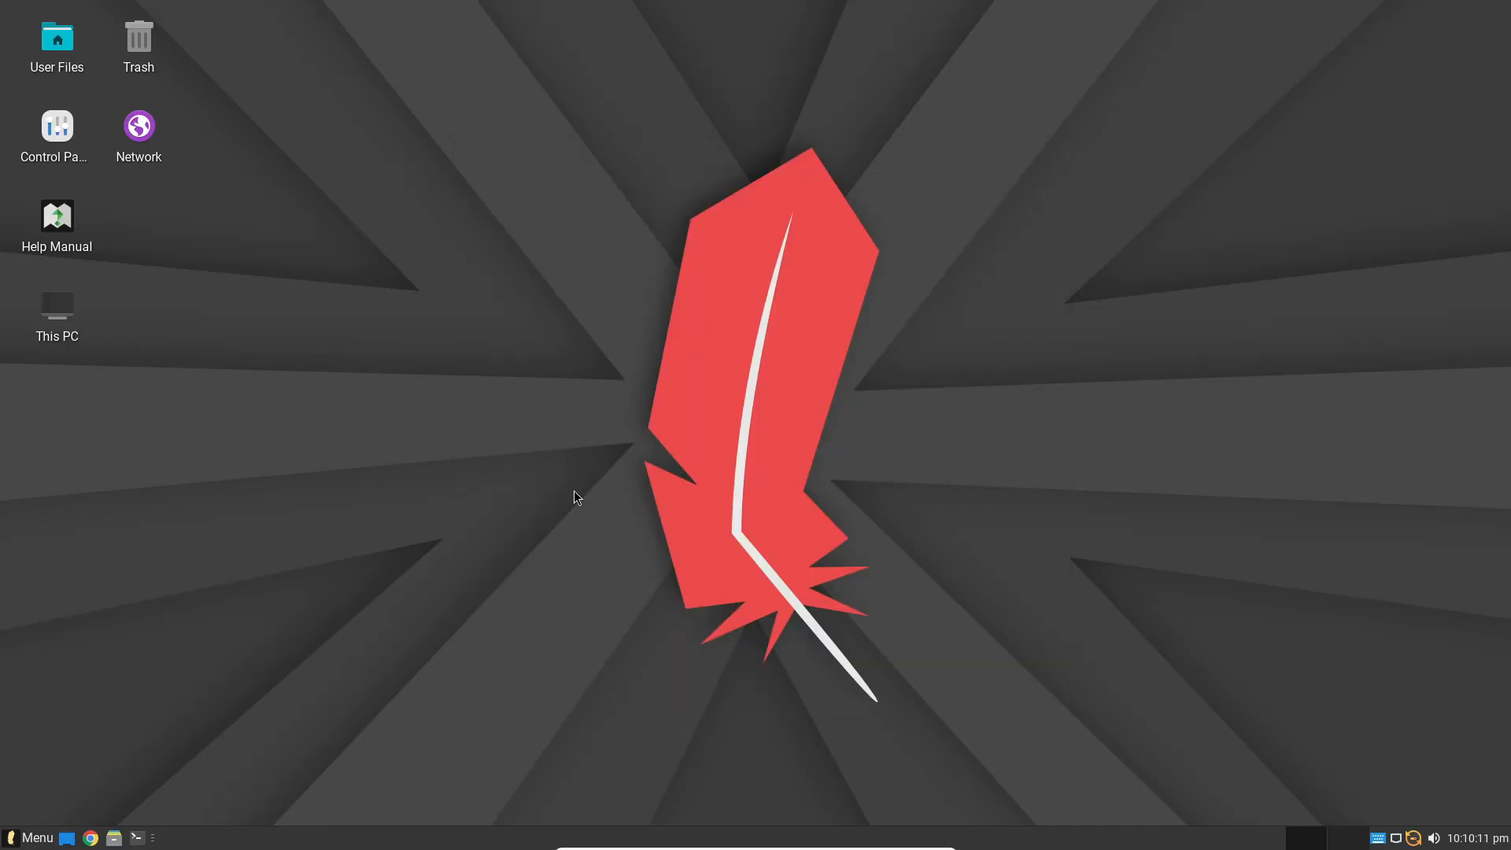
Browse the Xfce menu through All Applications, My Computer and System categories.
left_click(32, 836)
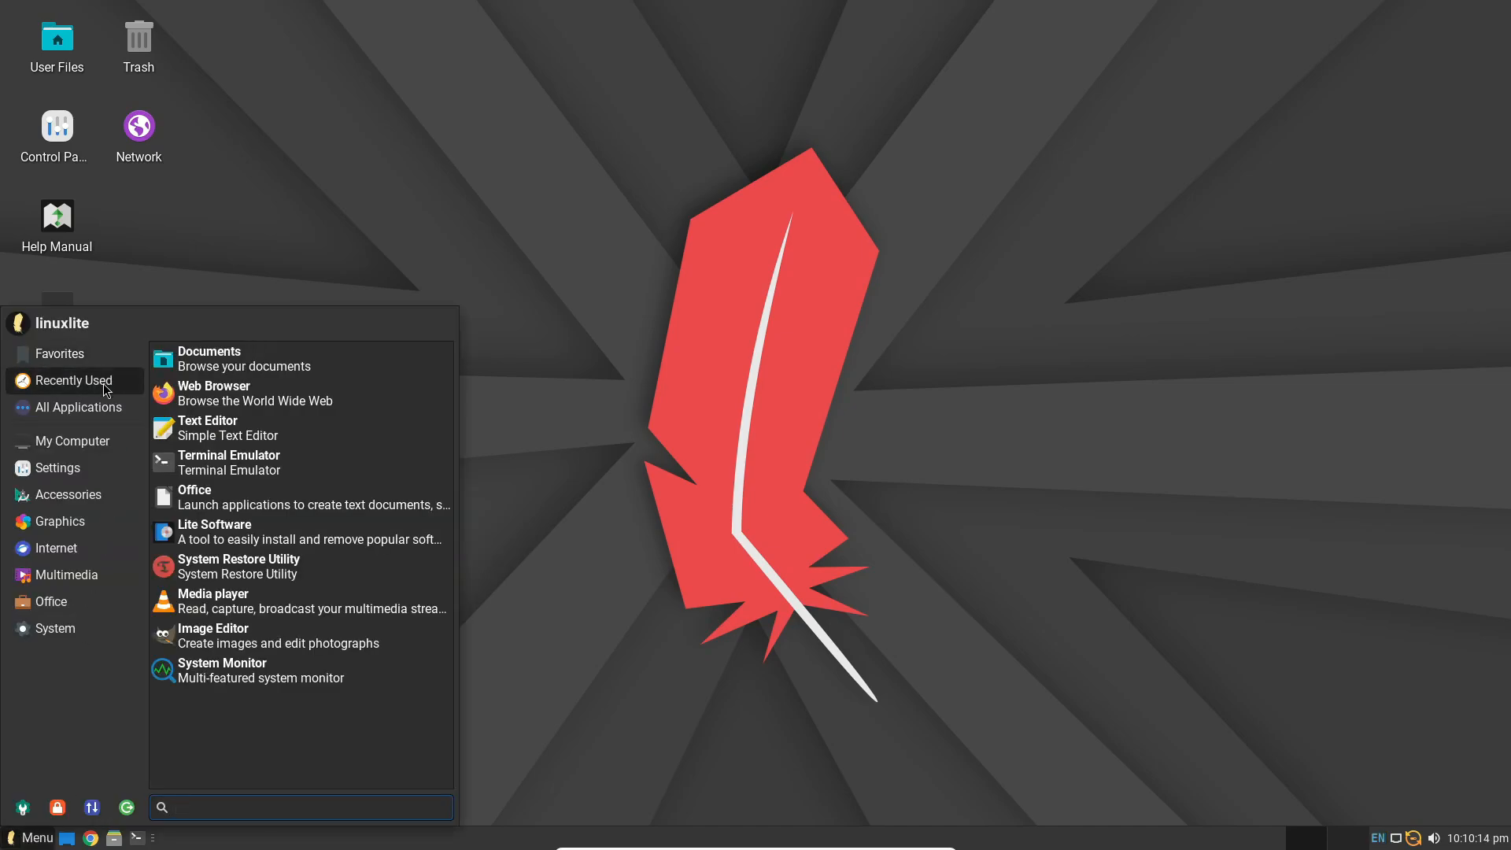
left_click(85, 406)
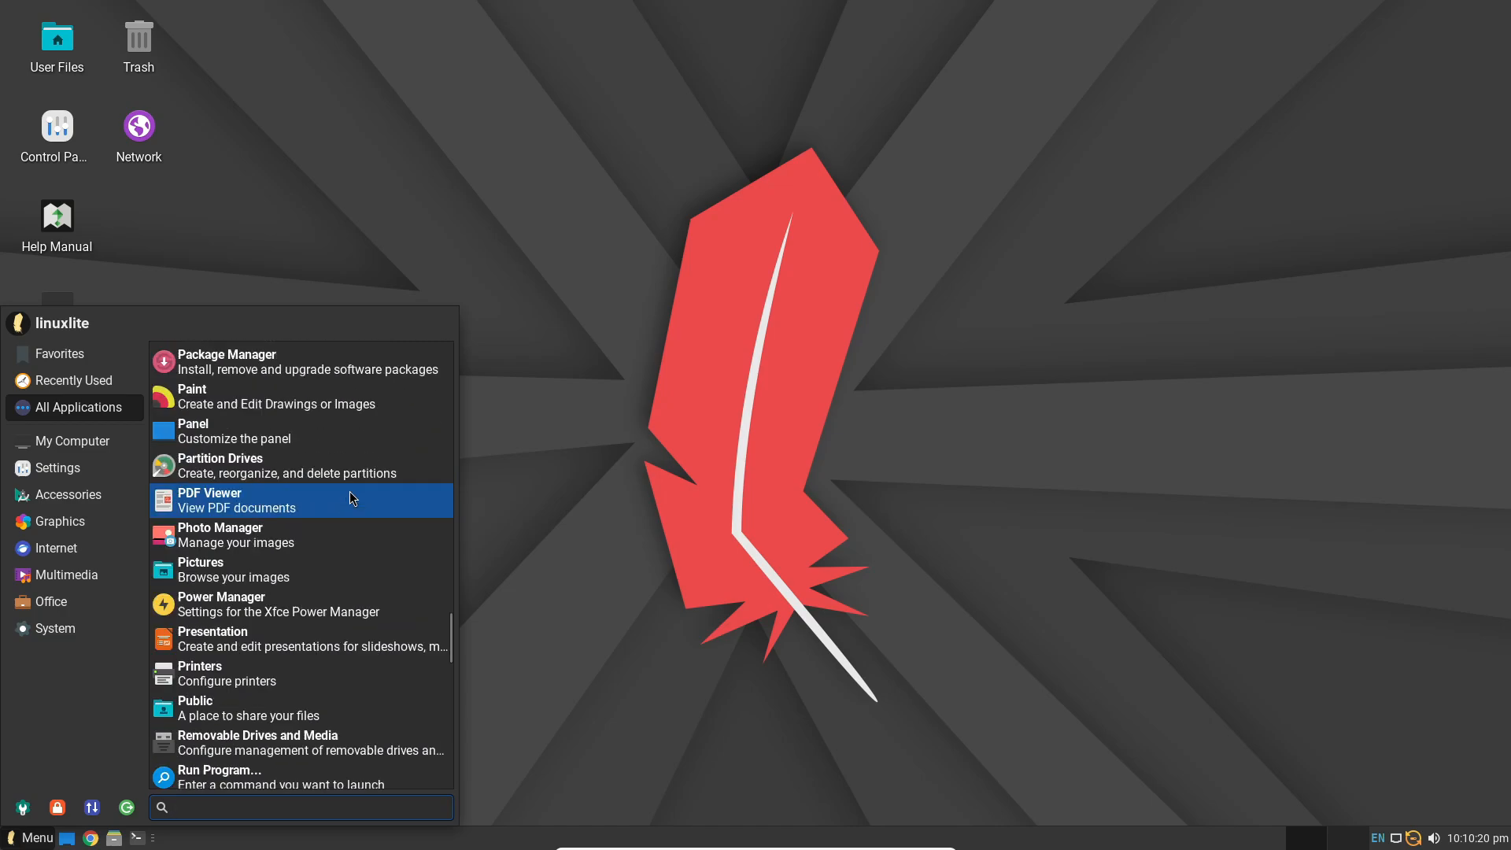
left_click(69, 440)
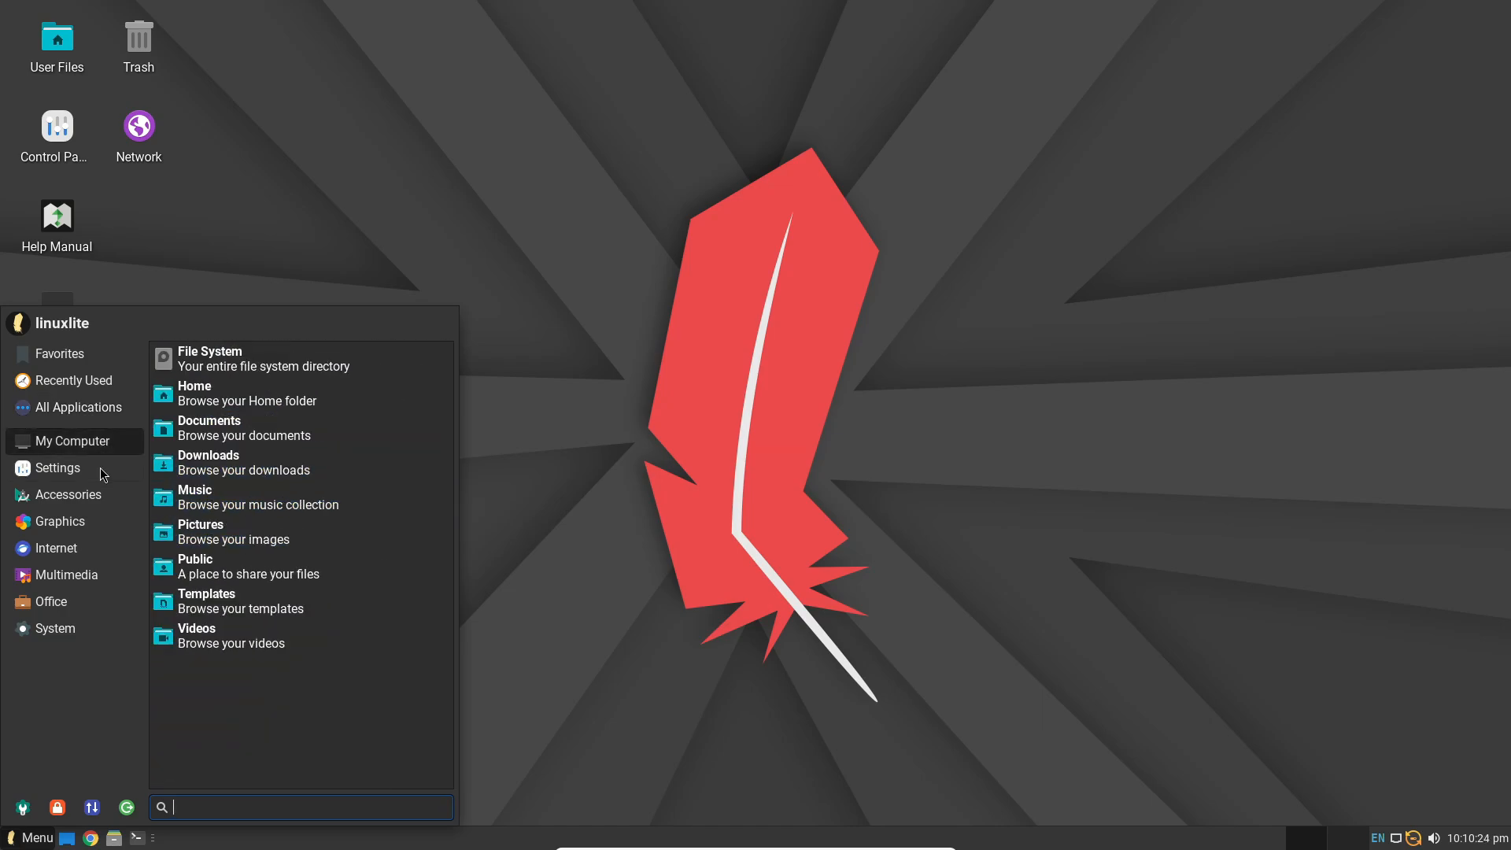
left_click(58, 468)
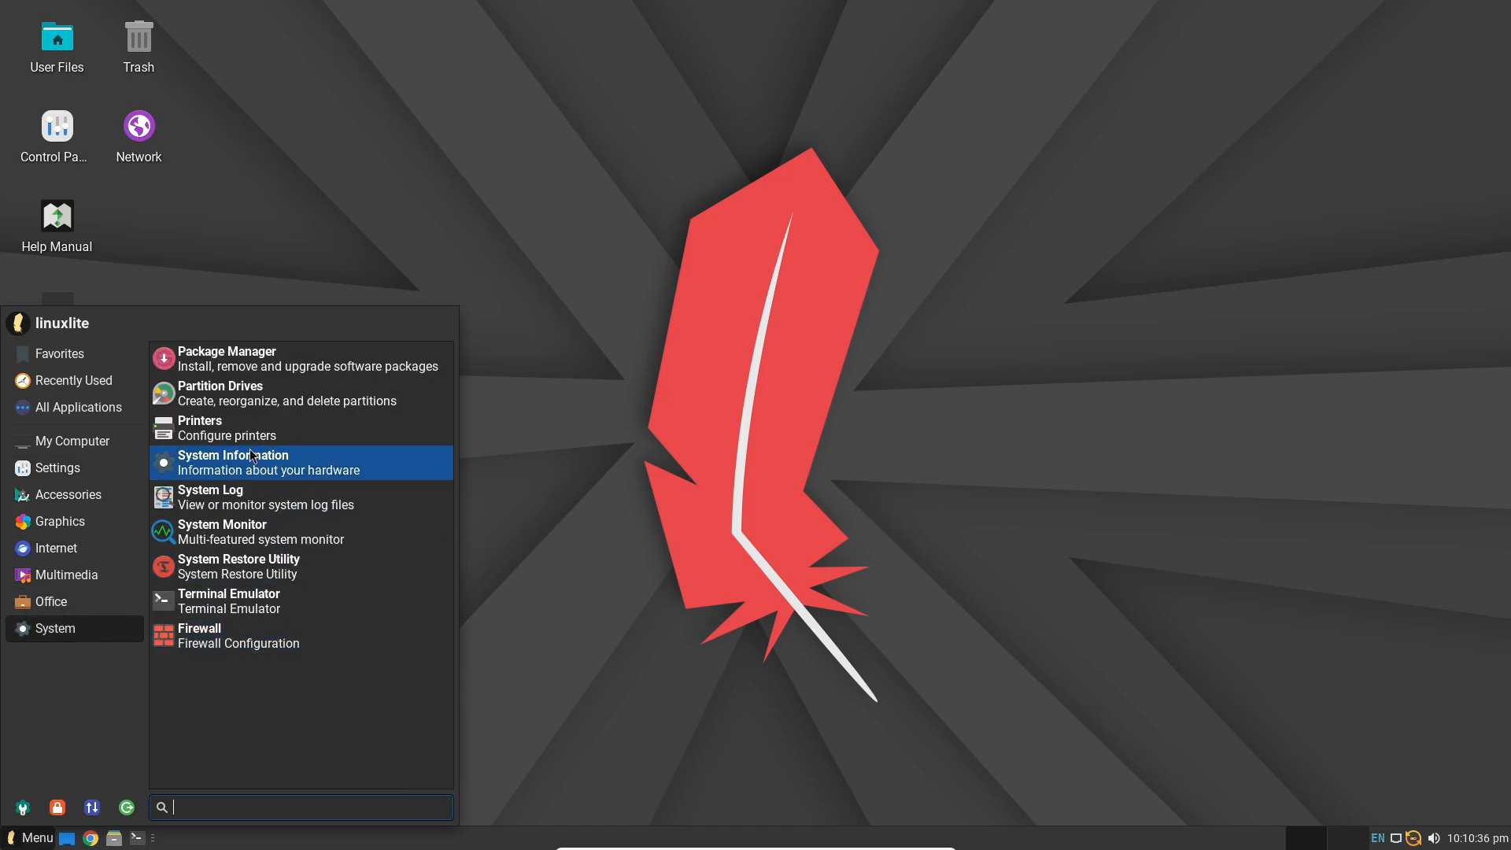
Launch the Synaptic Package Manager and cancel its password prompt.
left_click(225, 351)
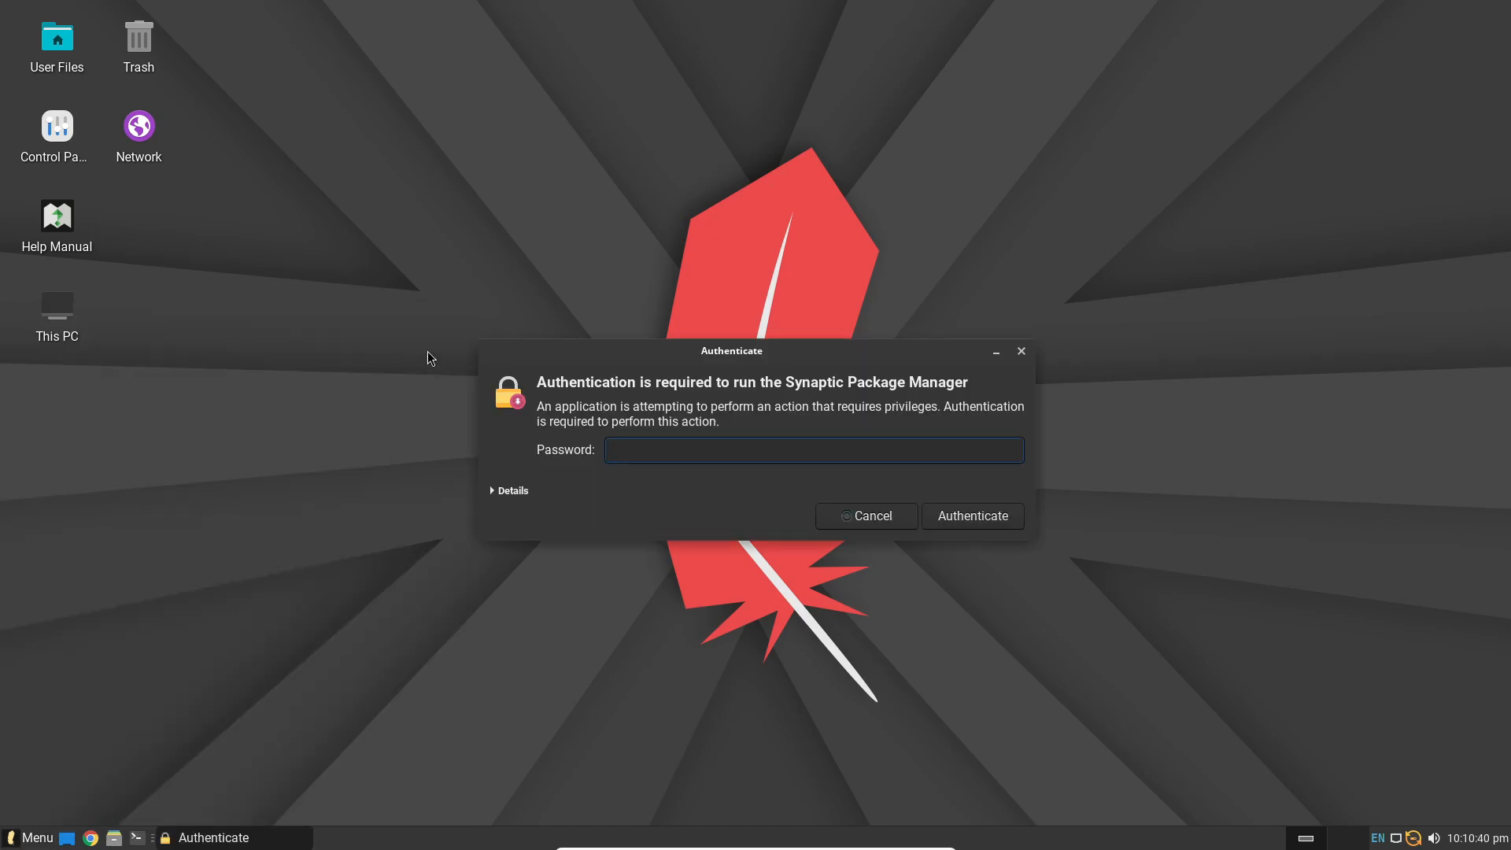
left_click(970, 517)
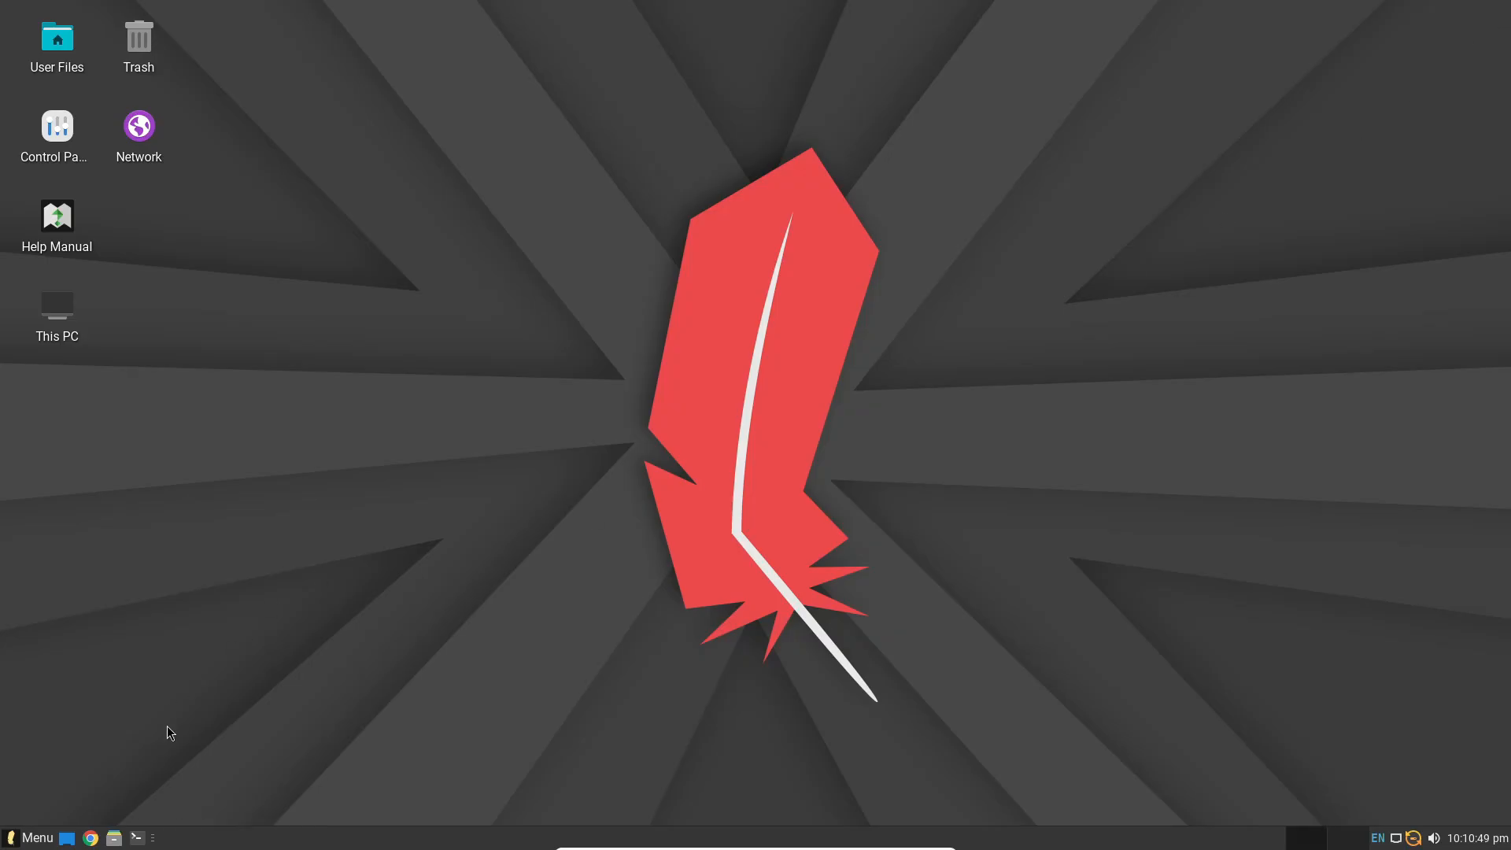
mouse_move(381, 478)
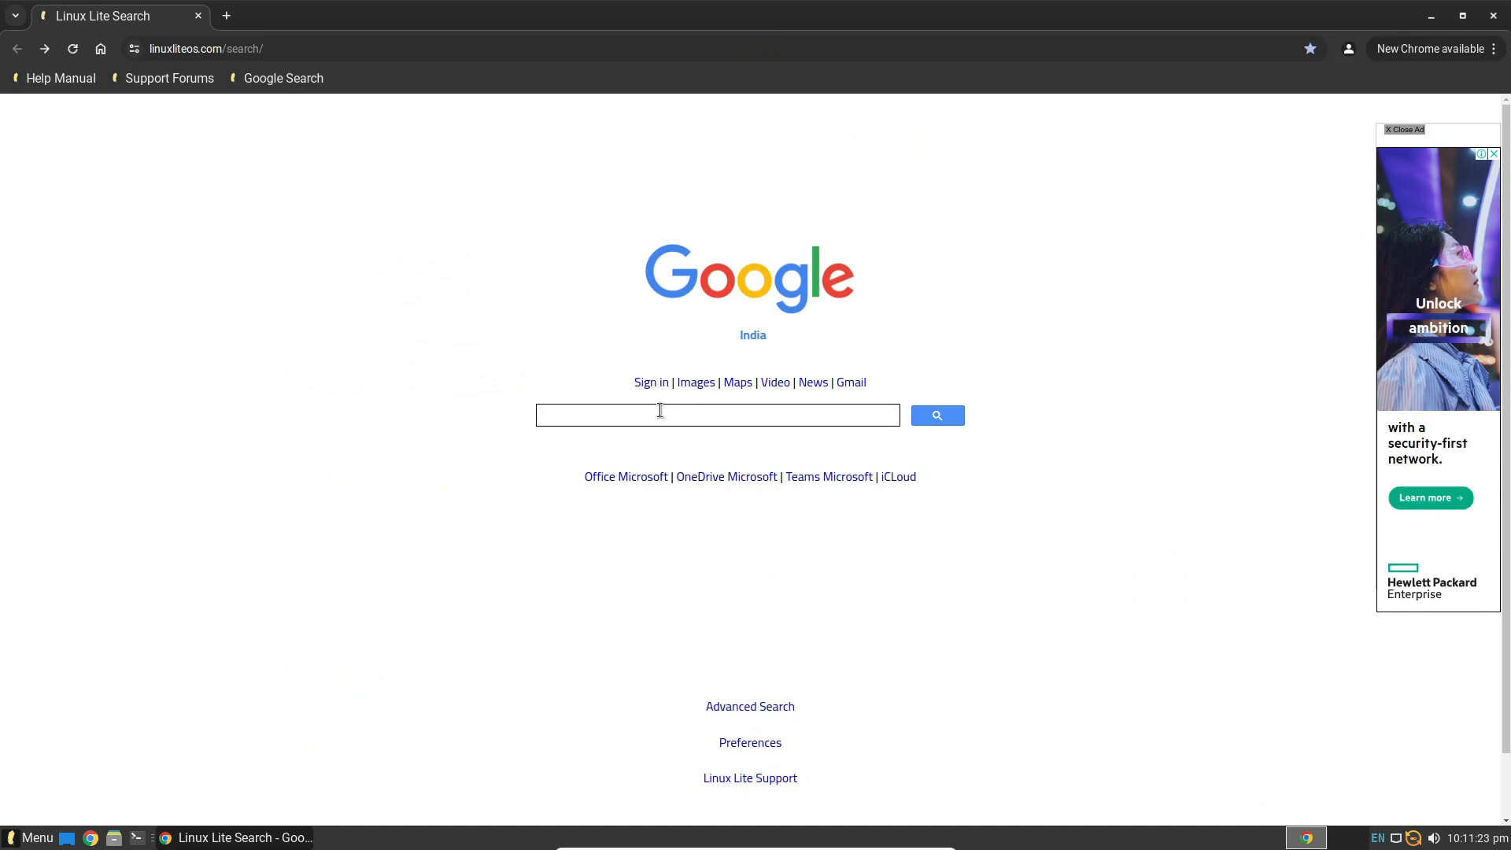
Search Google for 'minisforum um890 pro' and open the official Minisforum product result.
type("MINISFORUM UM")
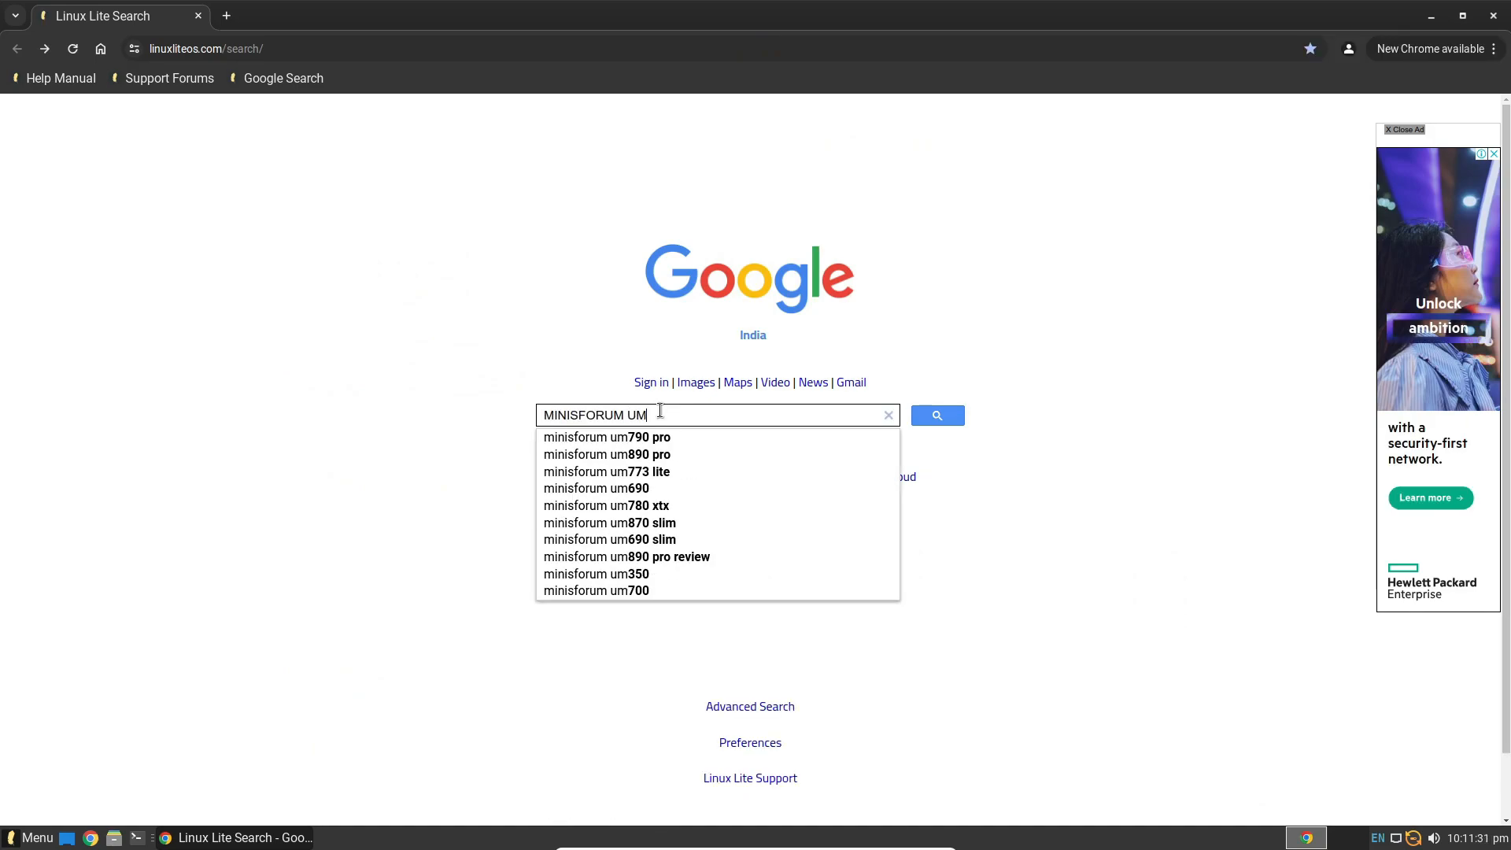
left_click(607, 453)
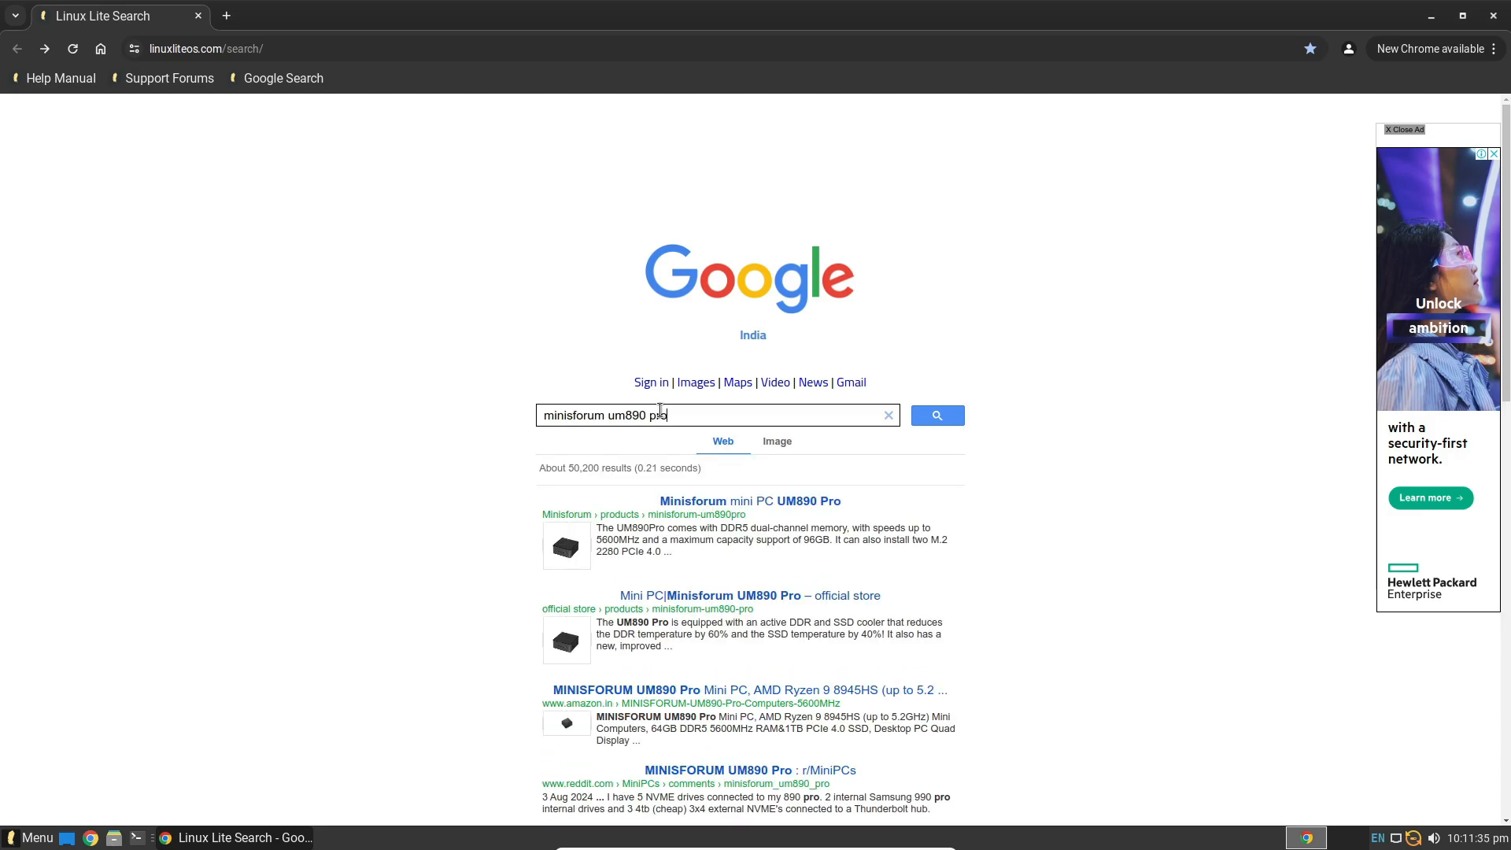
mouse_move(770, 508)
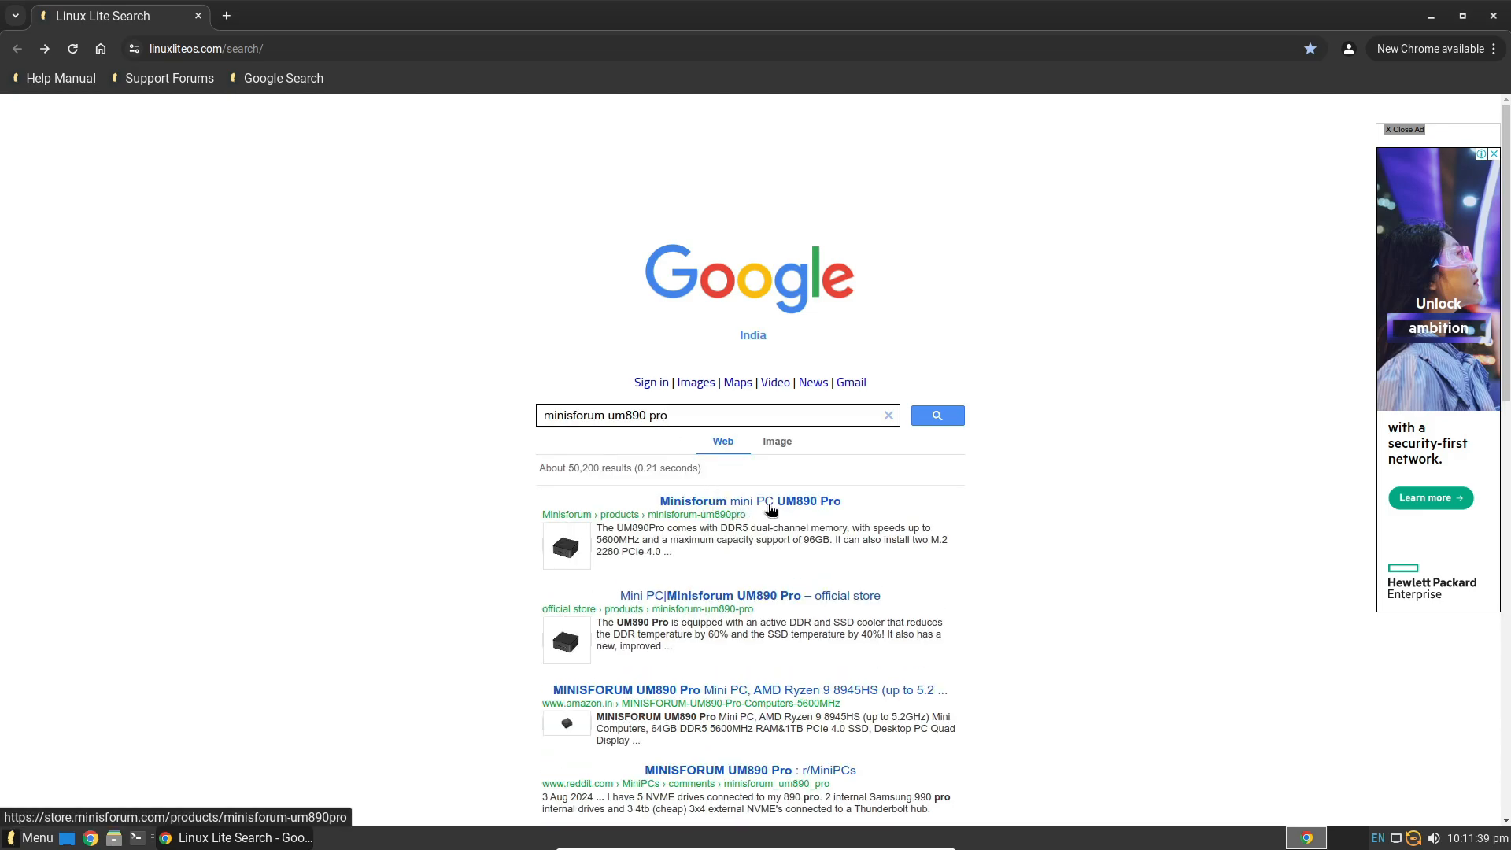
left_click(749, 500)
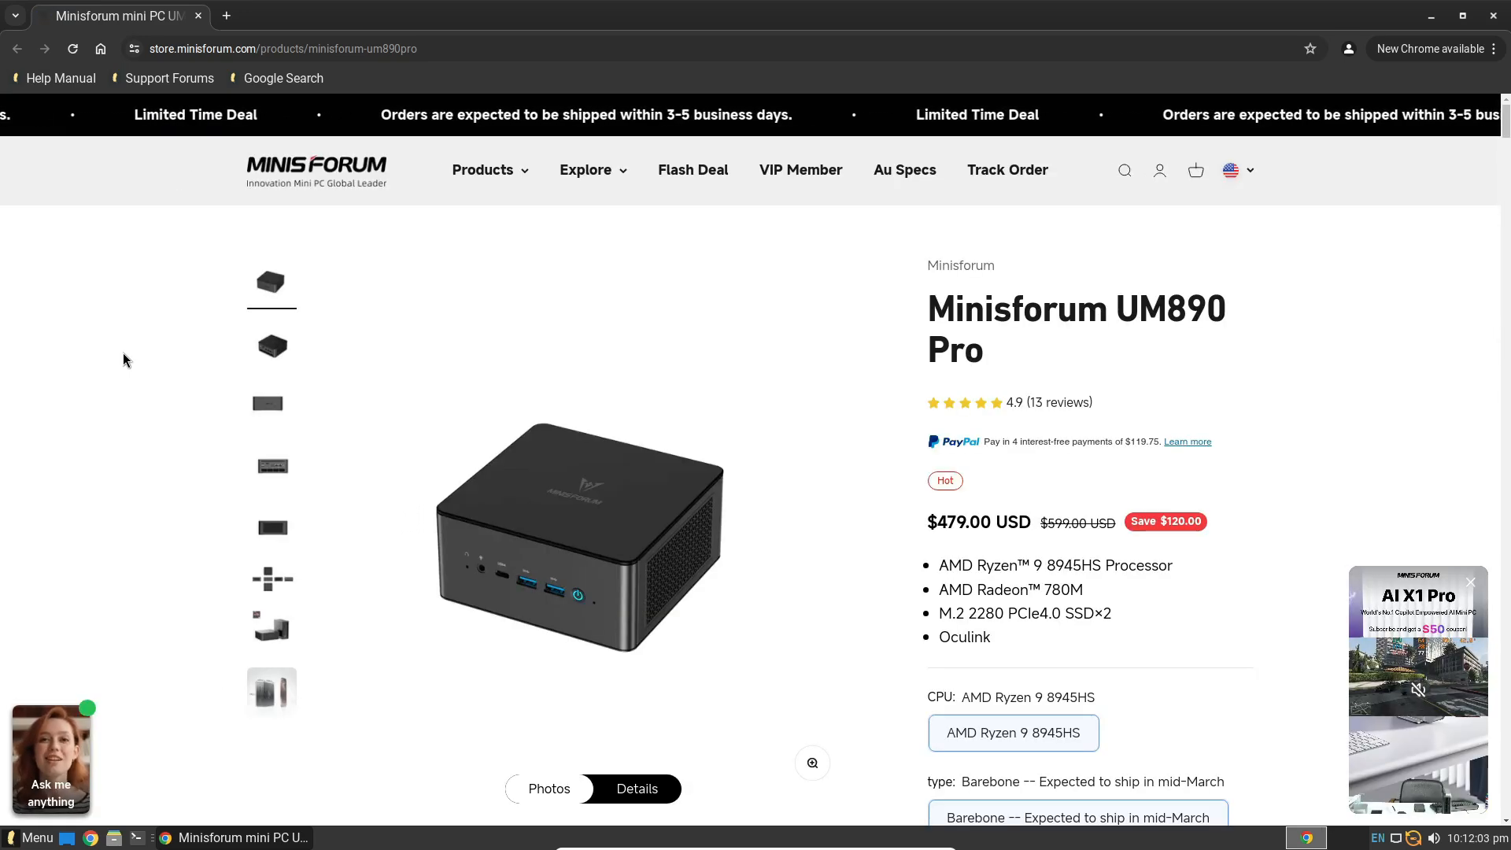
Browse the UM890 Pro gallery from the detailed views to the included-accessories photo.
scroll("down", 3)
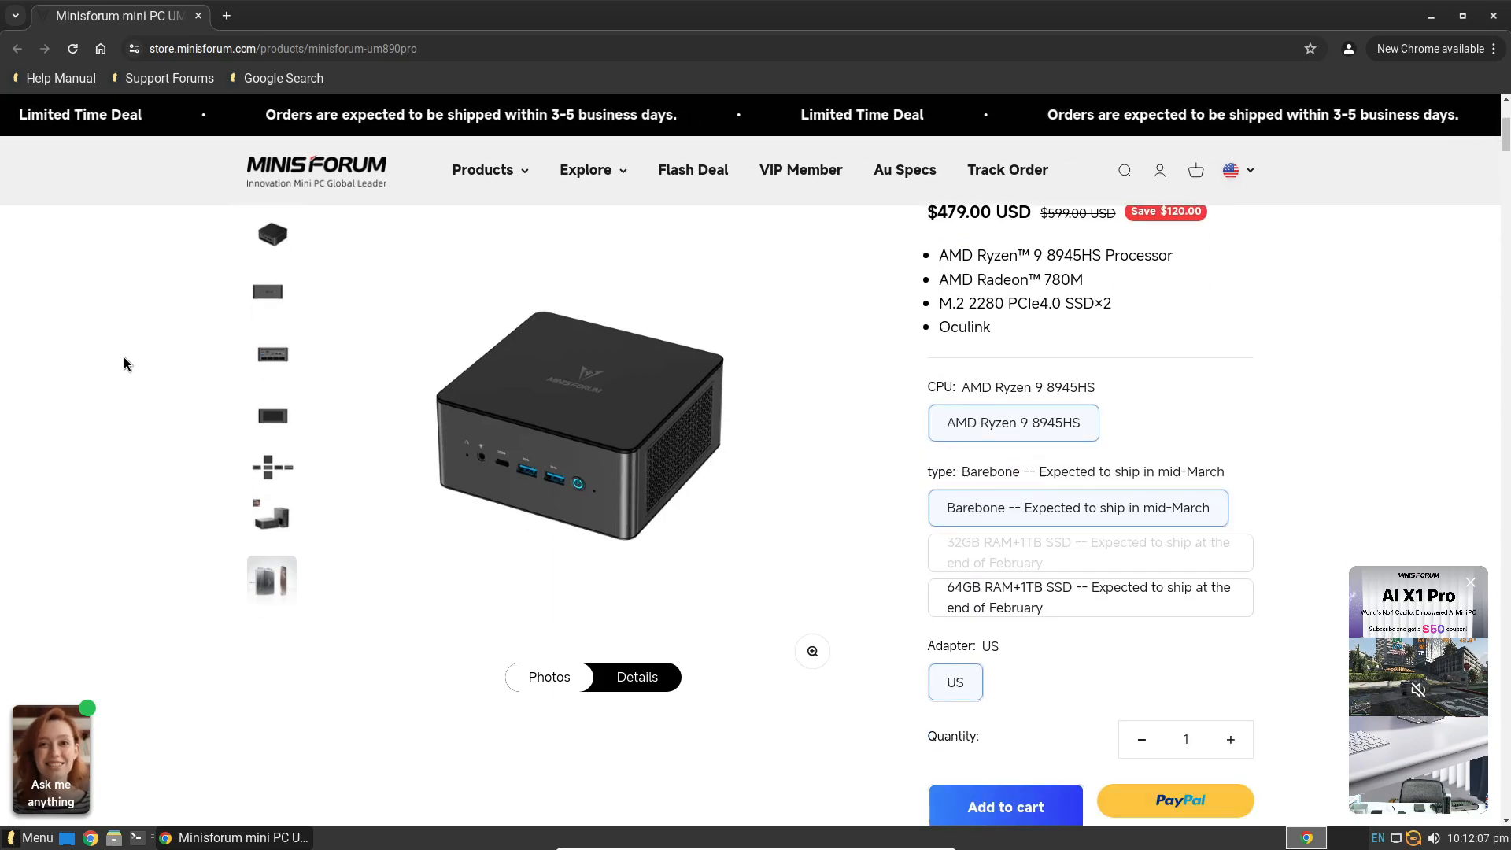
scroll("down", 3)
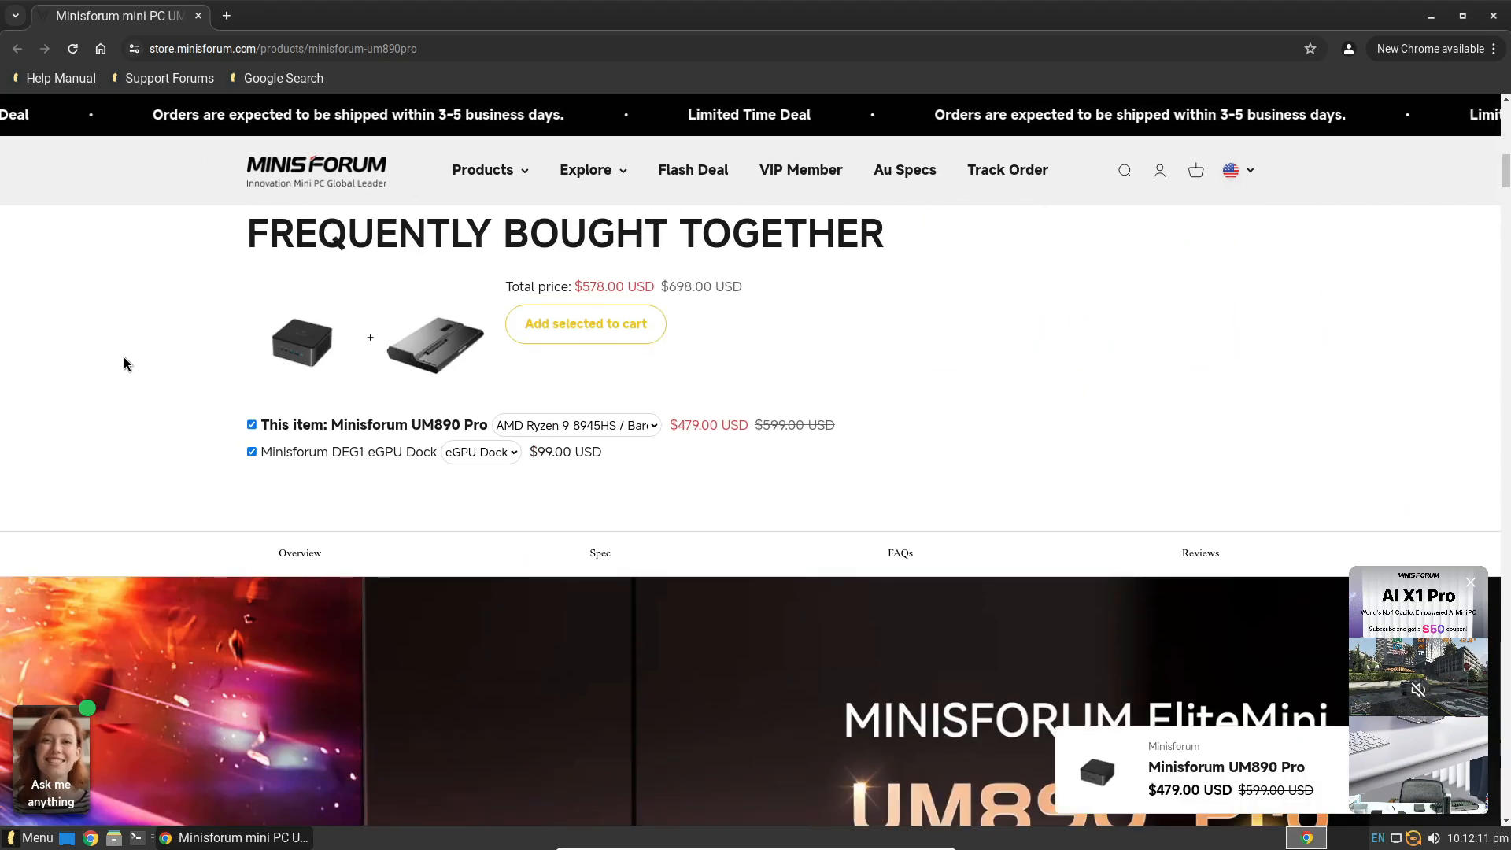
scroll("down", 3)
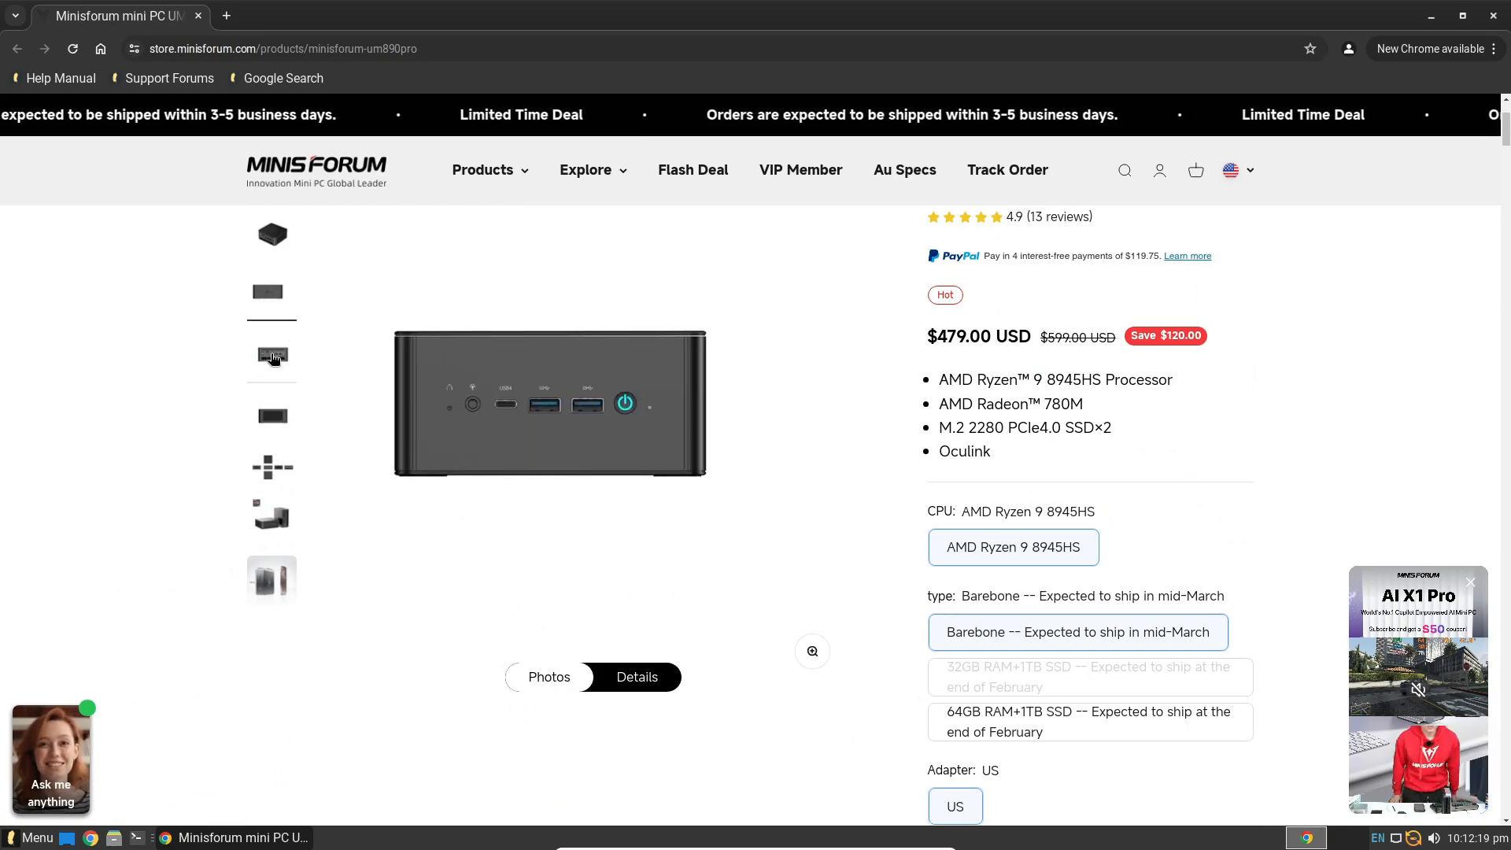
left_click(273, 416)
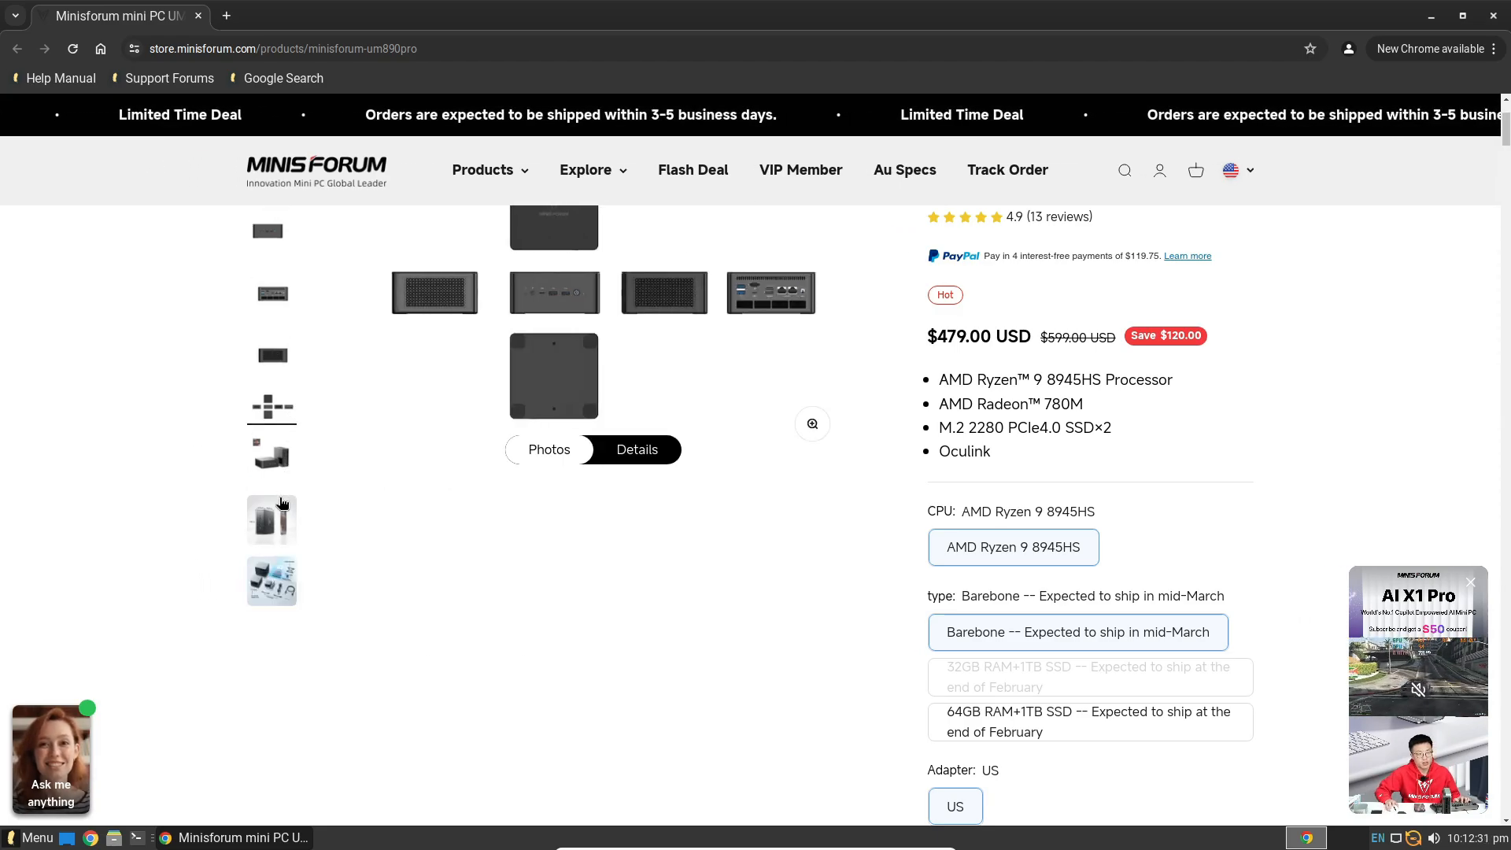
left_click(273, 580)
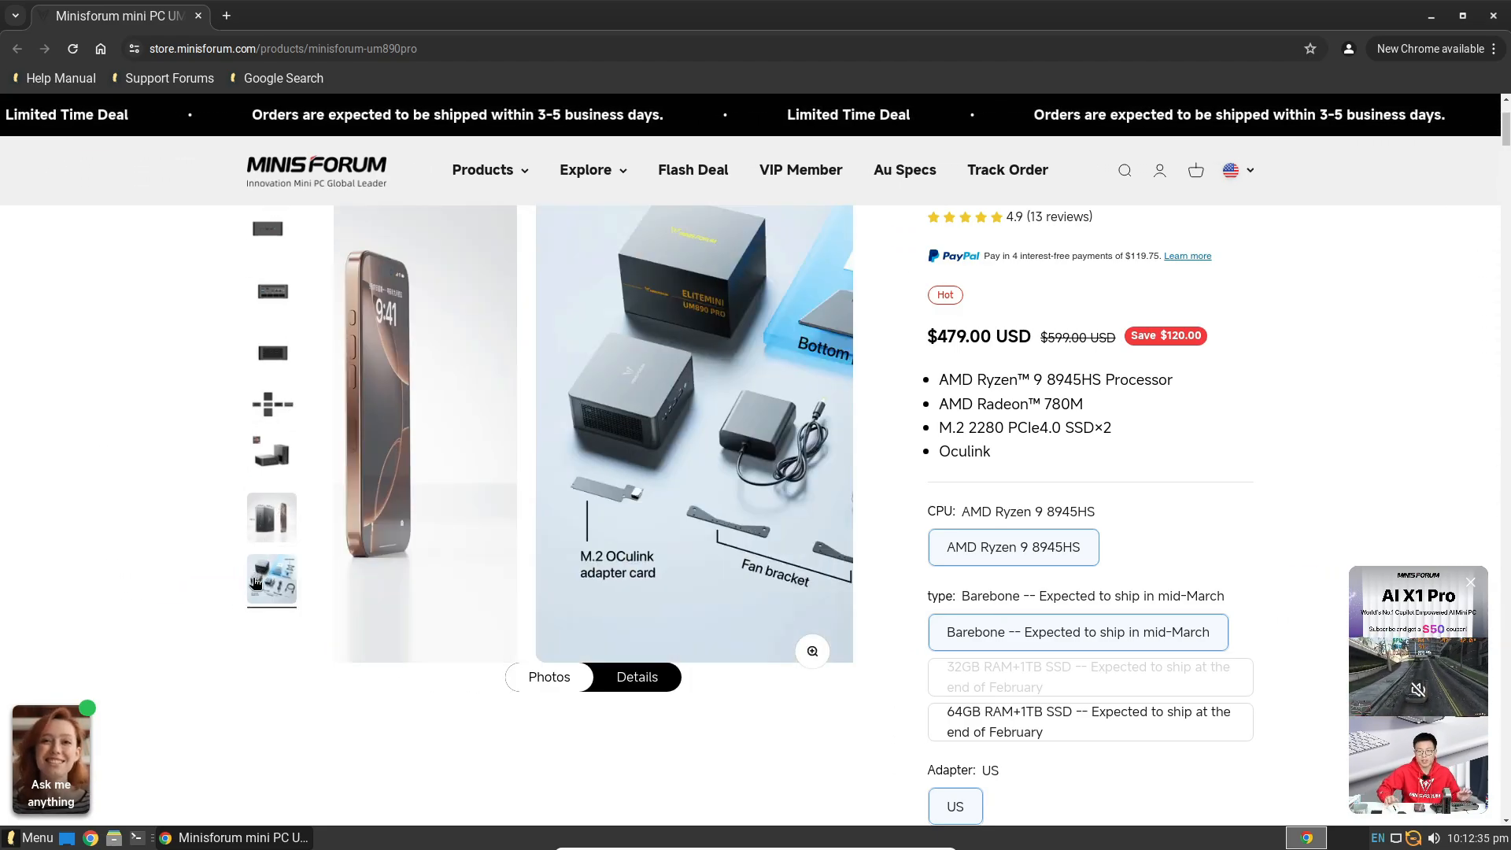
left_click(271, 234)
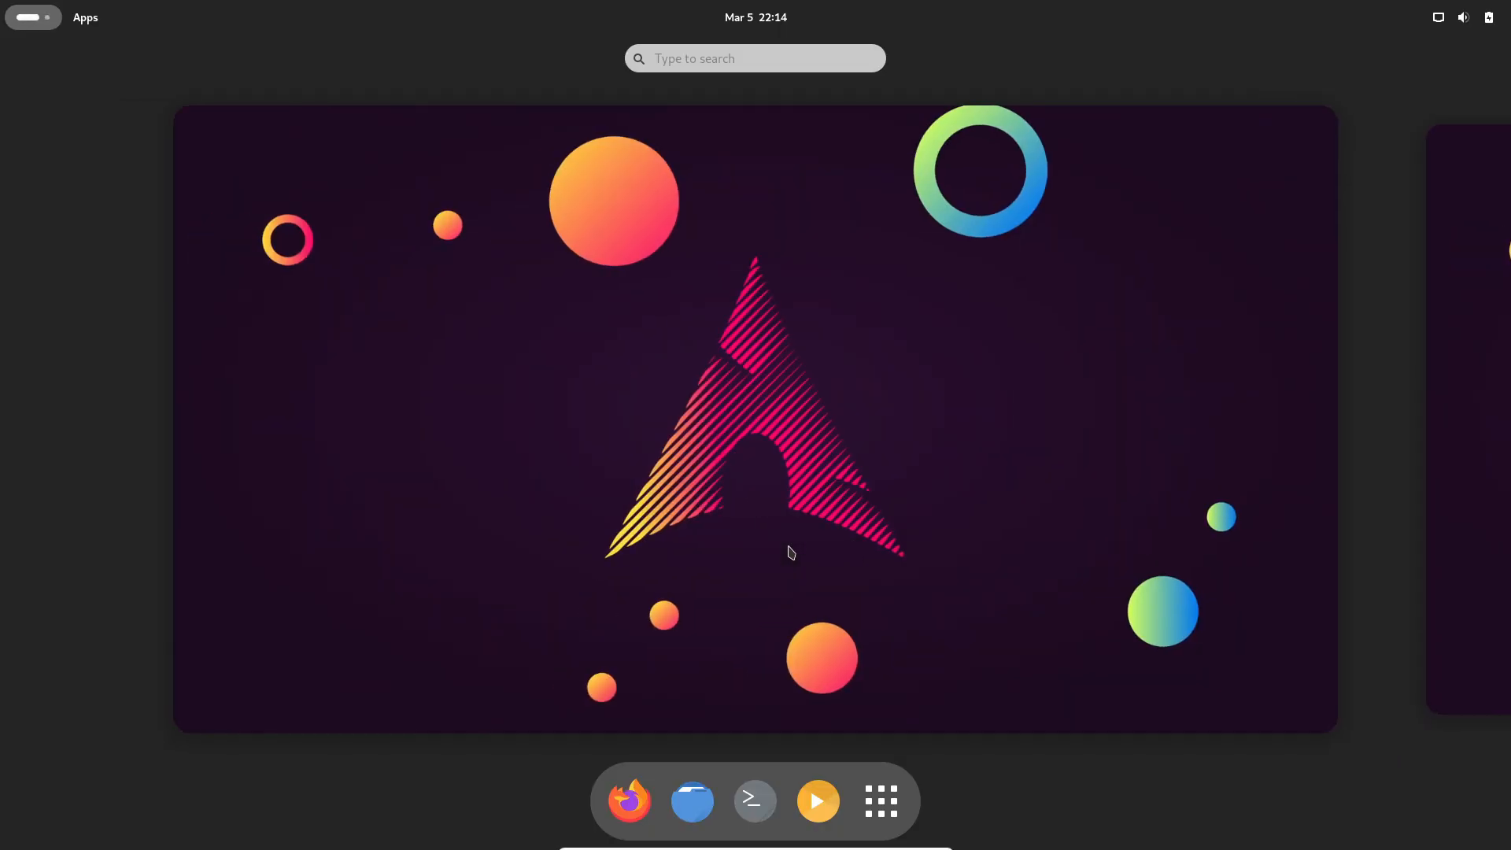
left_click(878, 801)
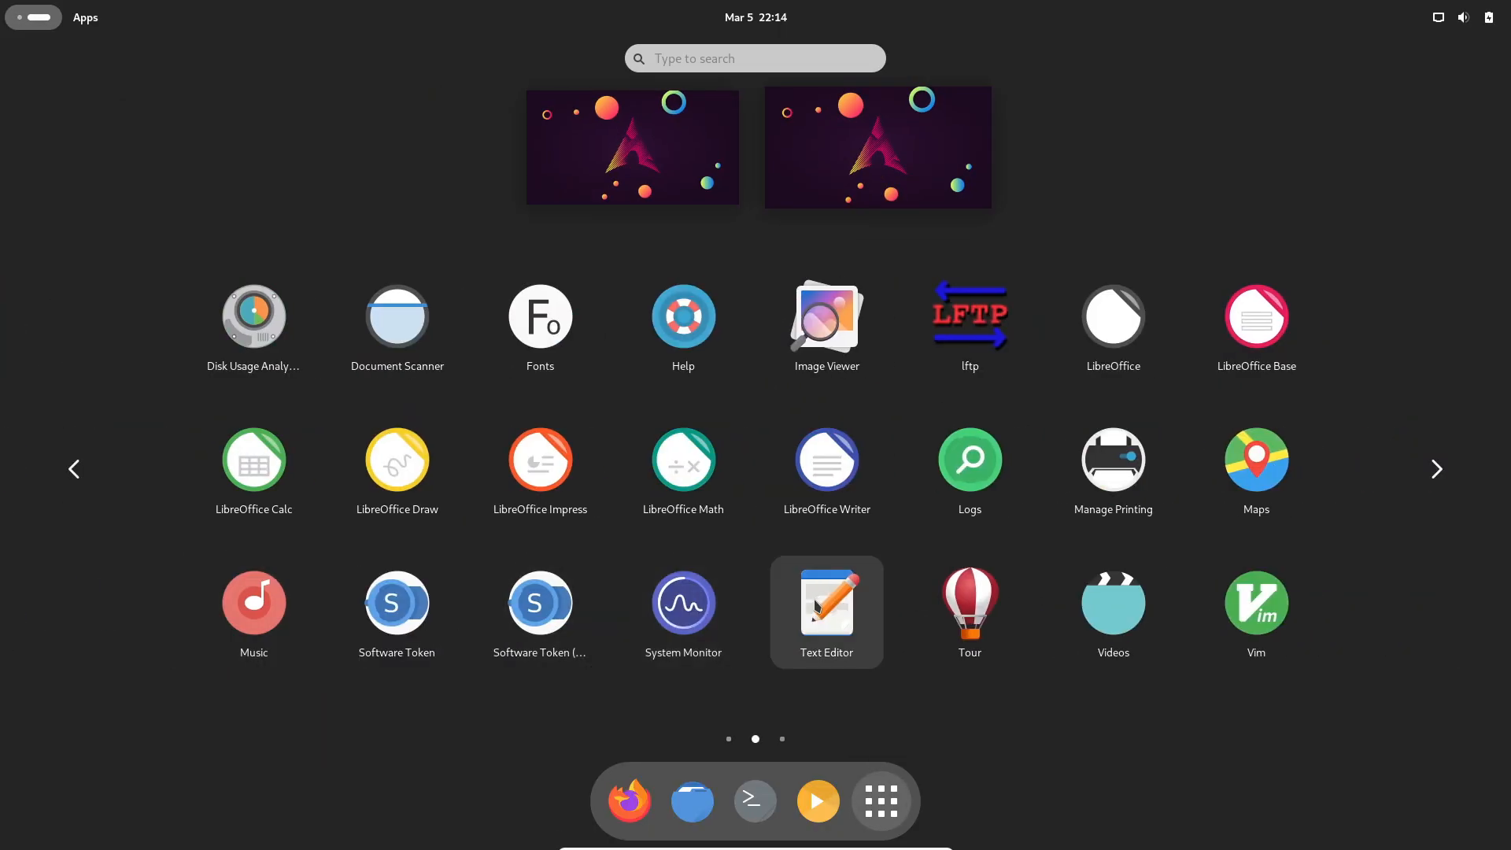
left_click(74, 469)
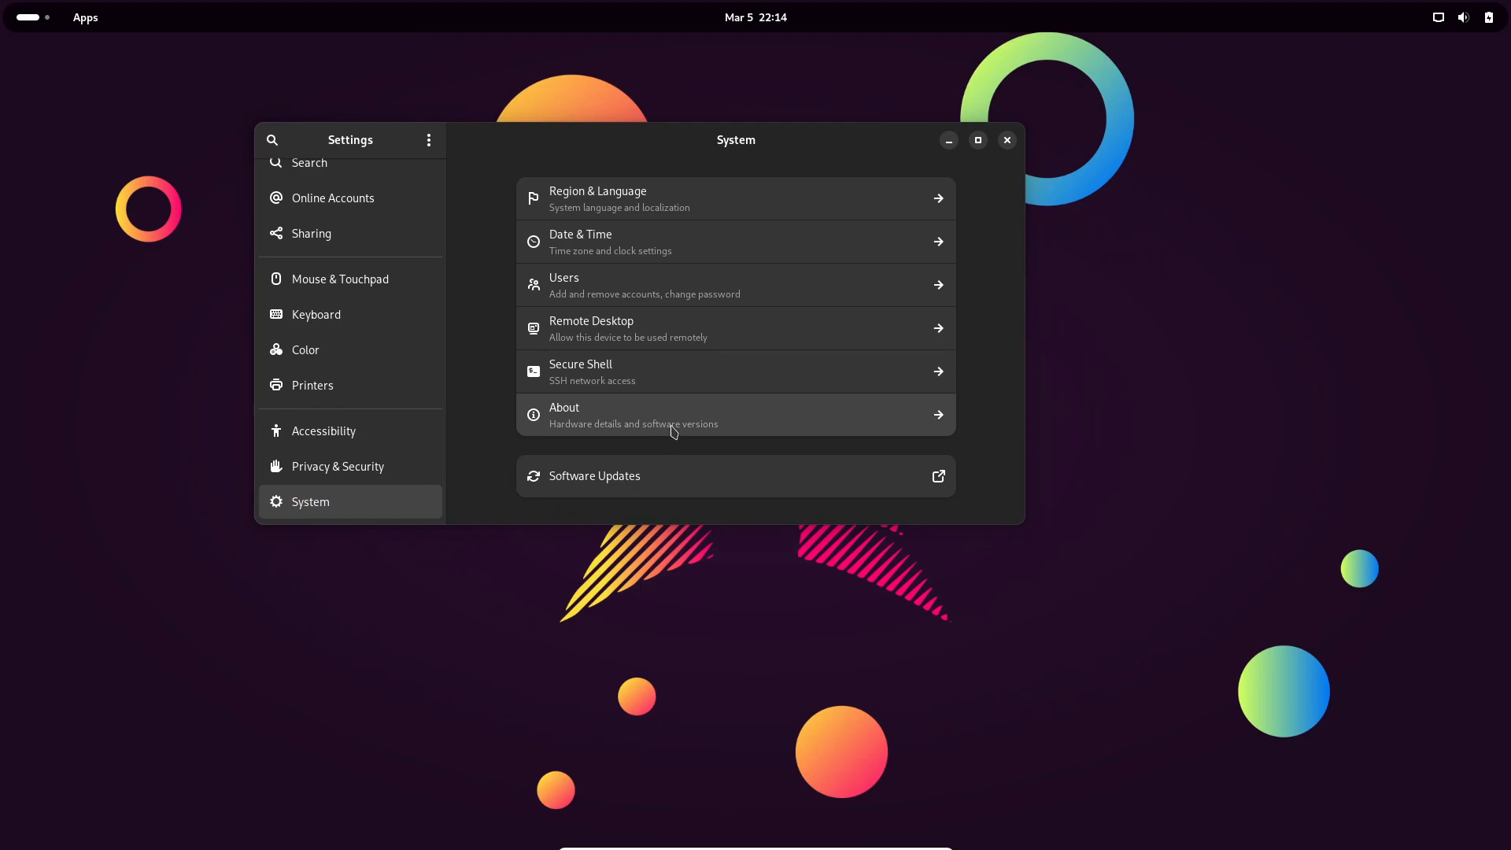
left_click(735, 414)
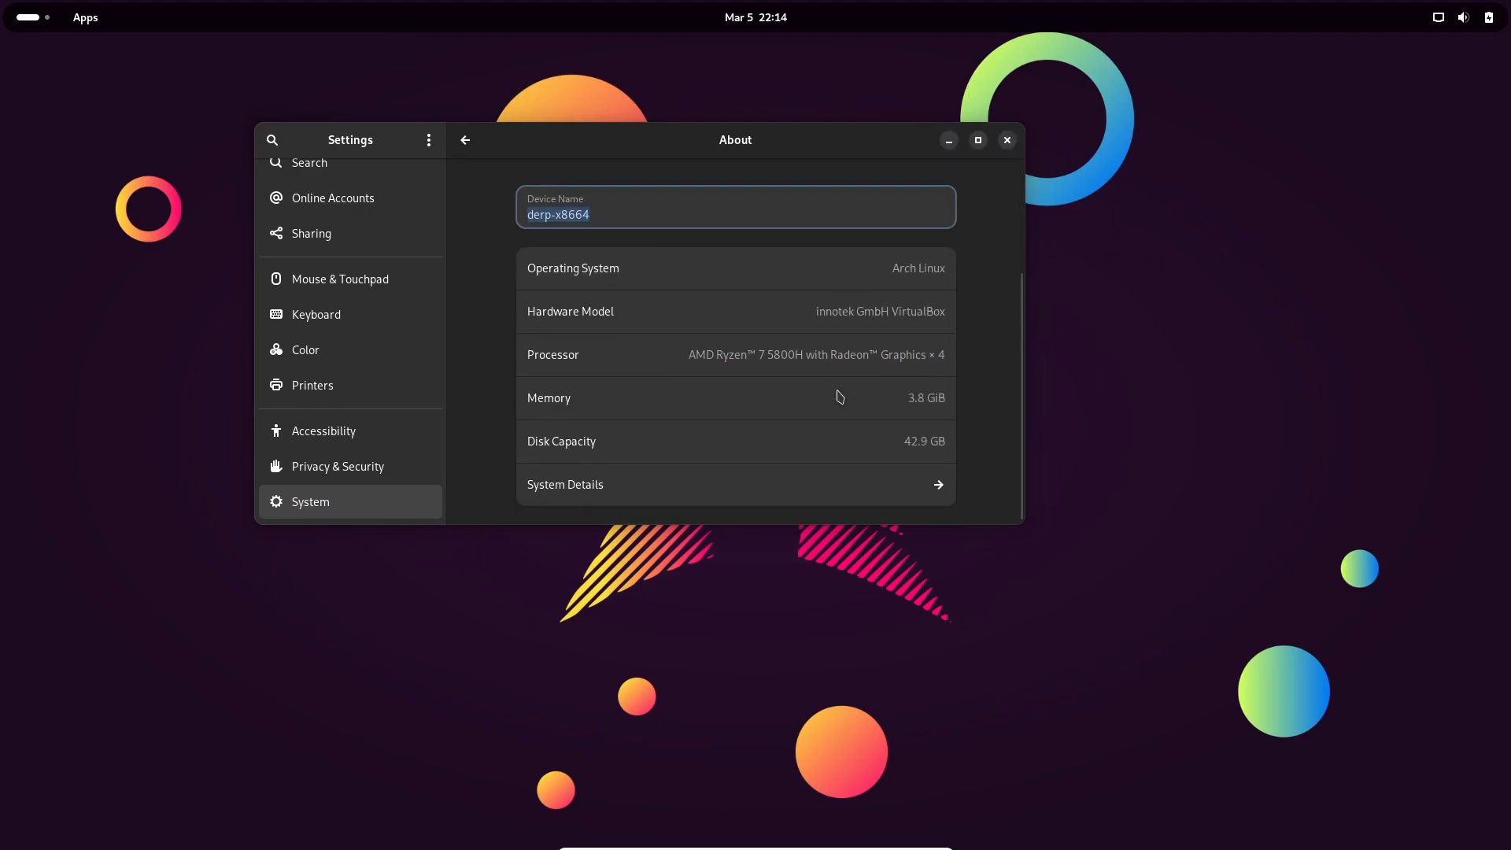
left_click(565, 483)
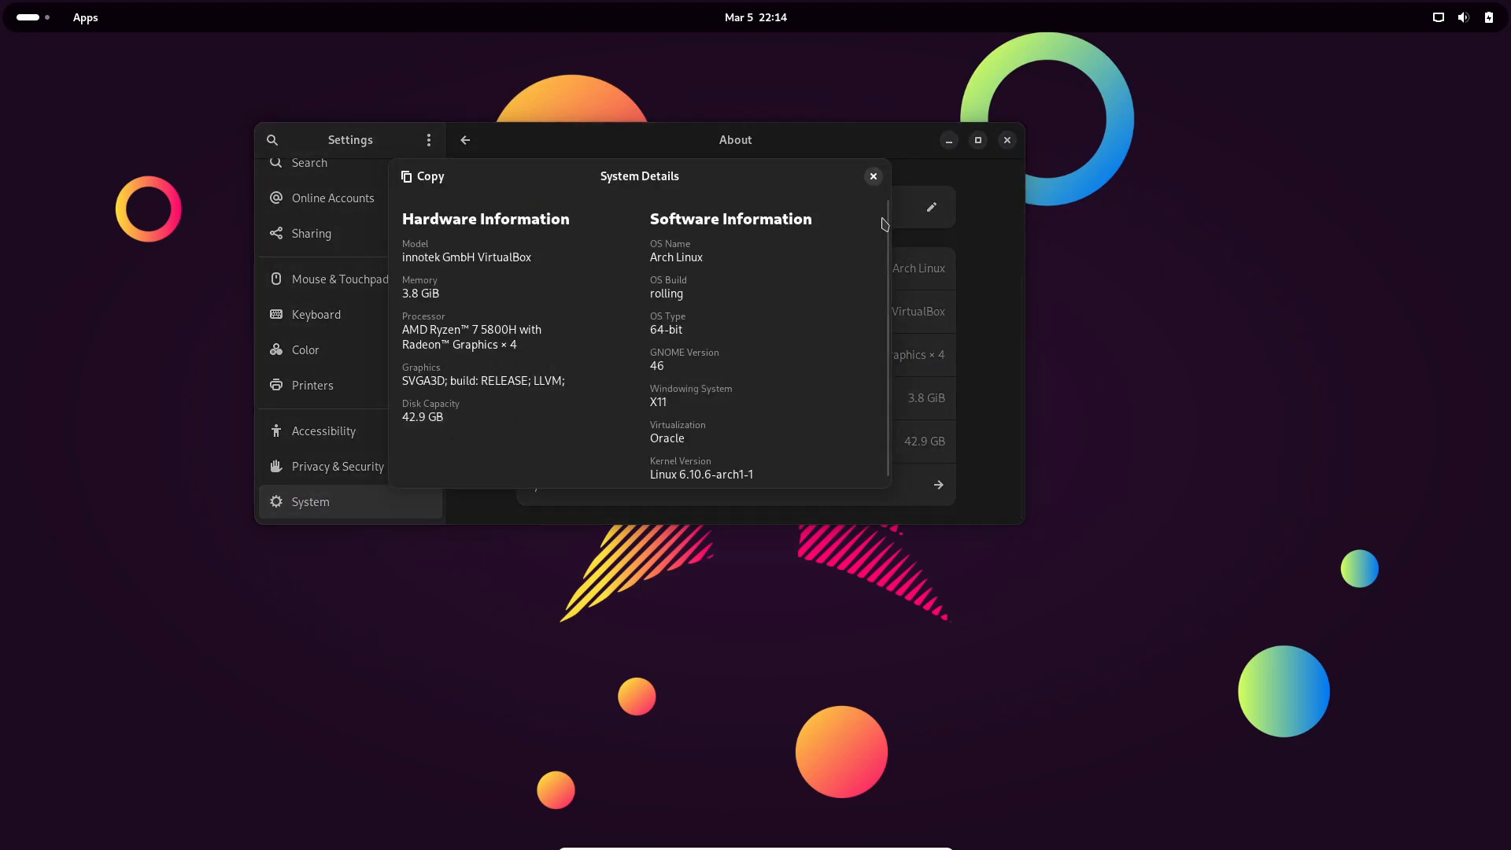
left_click(754, 16)
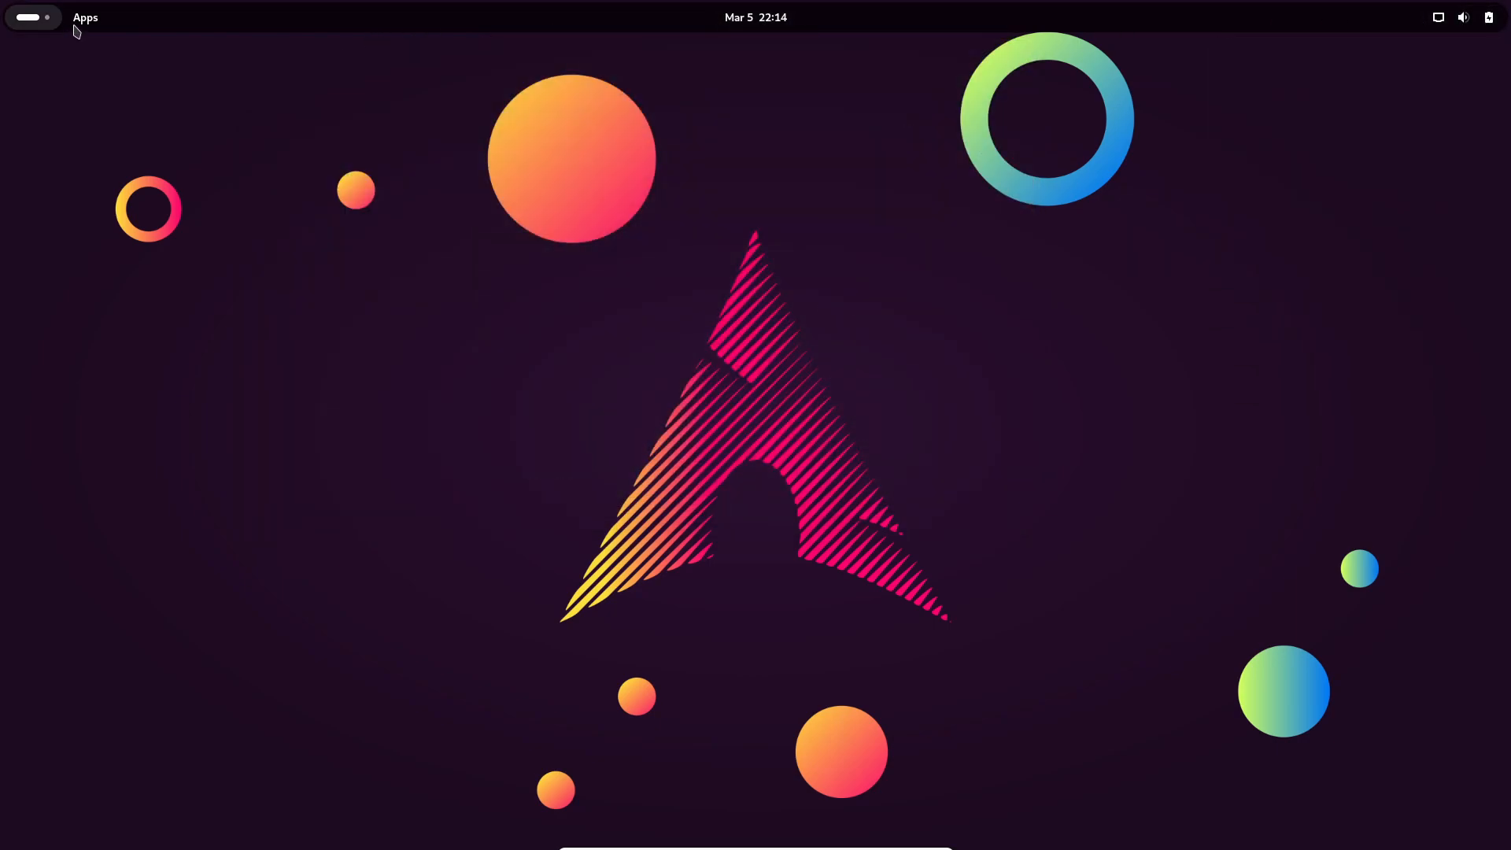
List the System Tools programs from the GNOME Apps menu, then leave the menu.
left_click(85, 17)
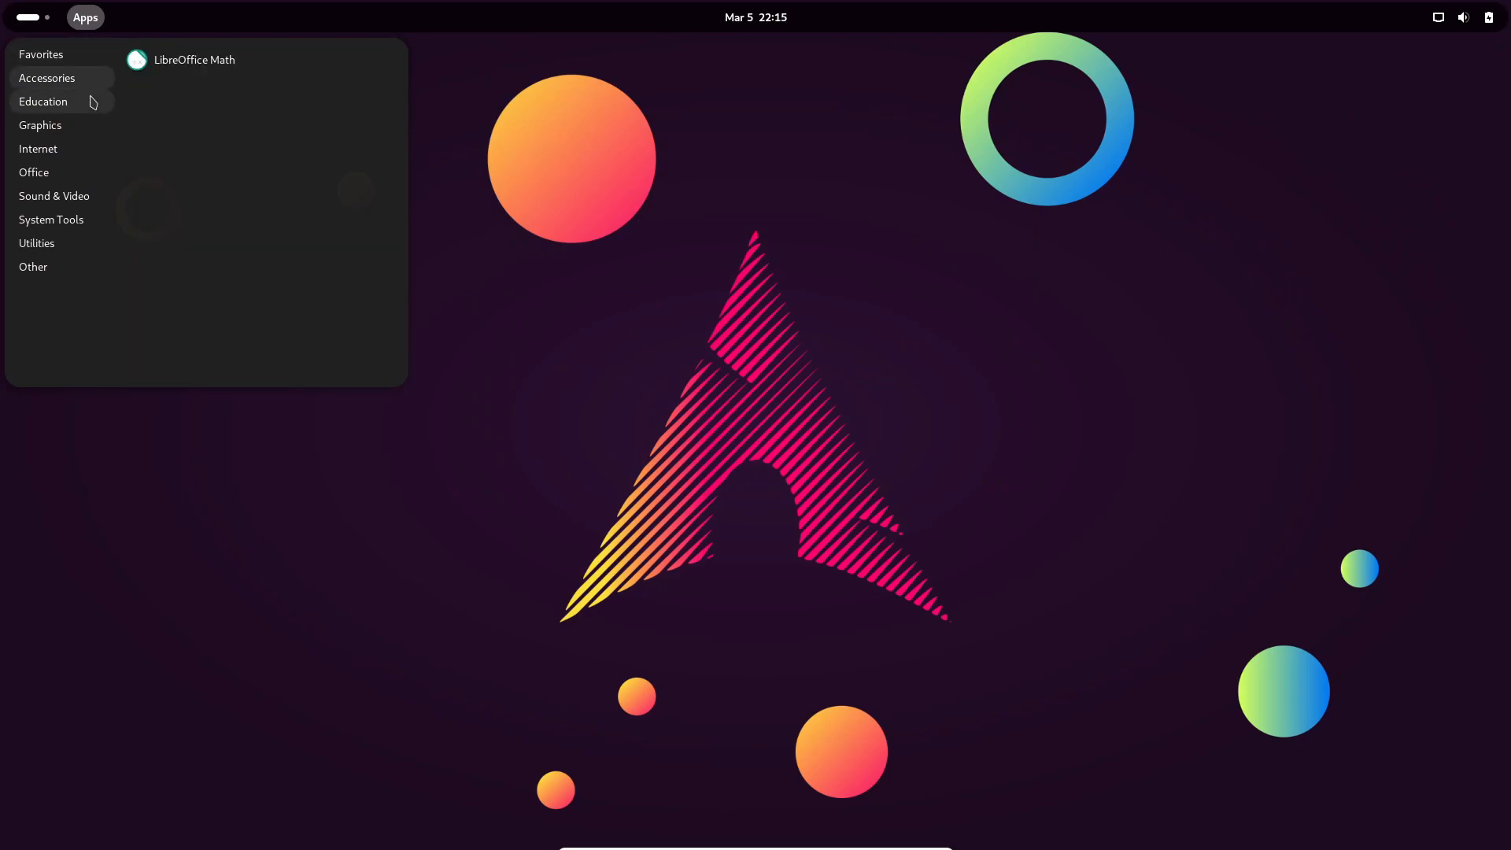
left_click(50, 220)
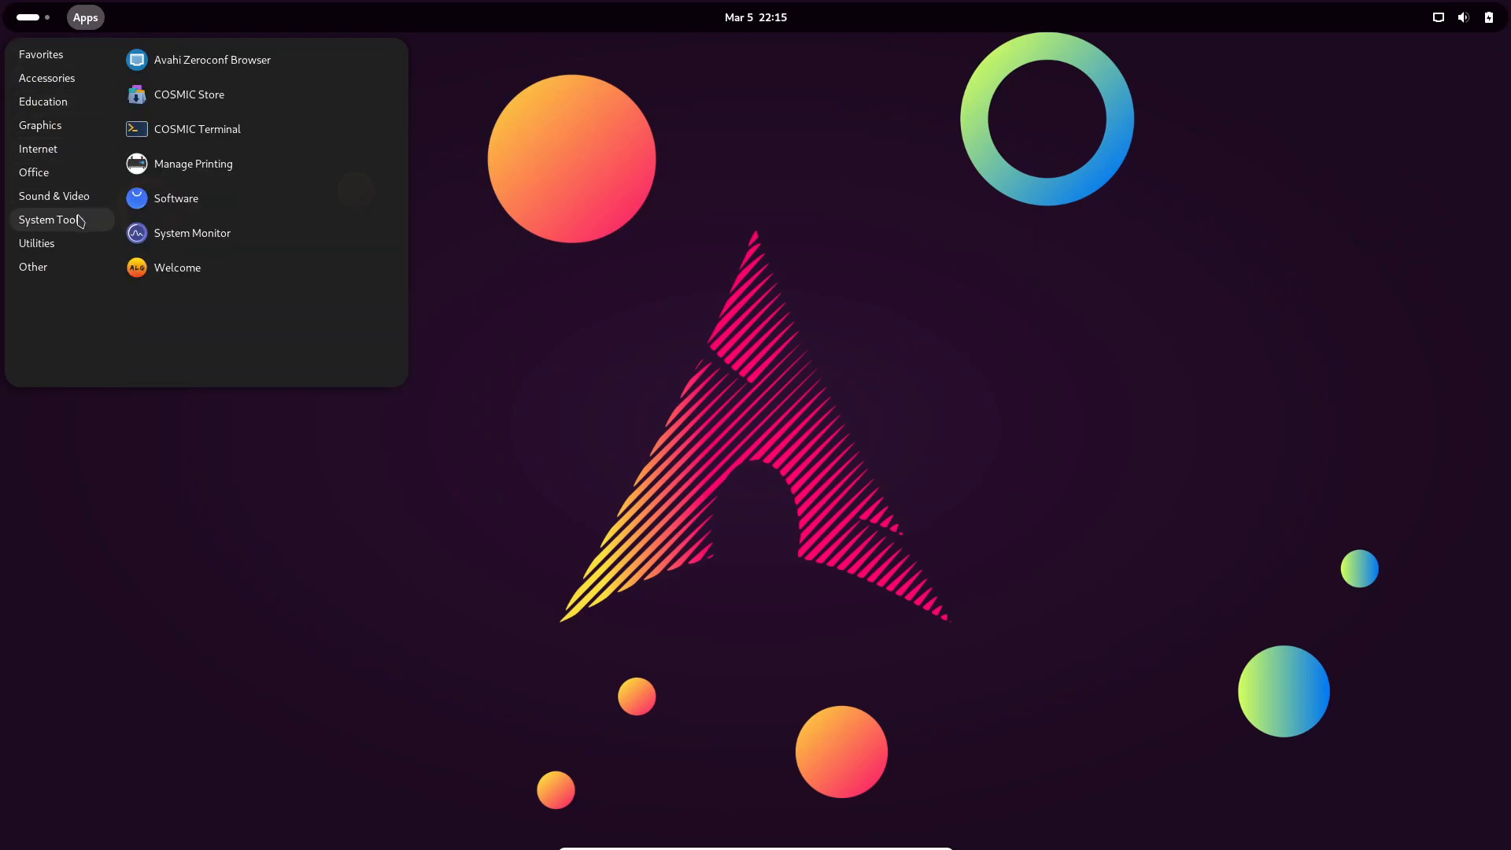
mouse_move(66, 230)
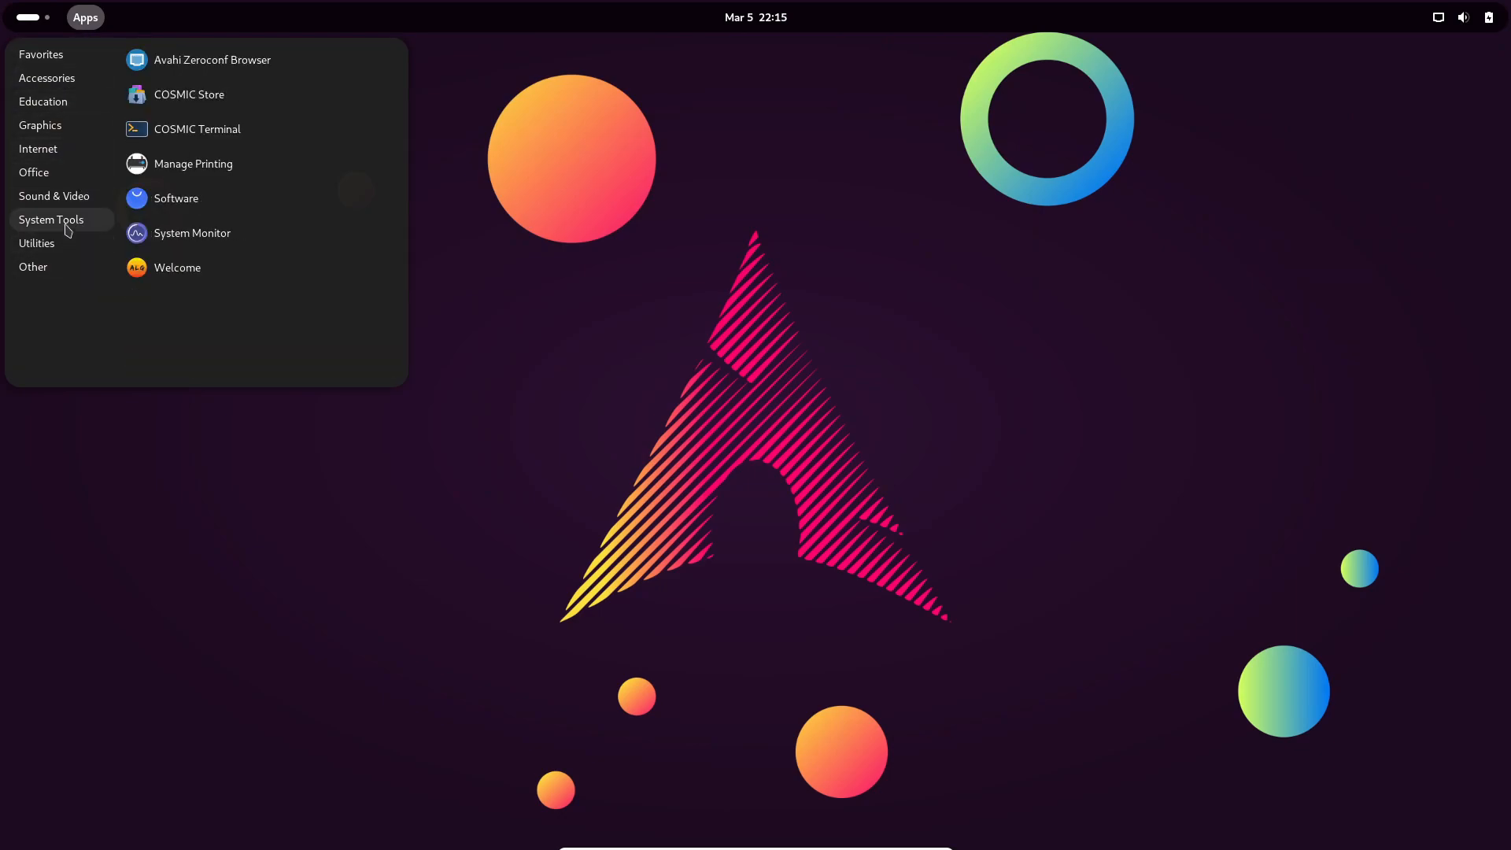
left_click(30, 17)
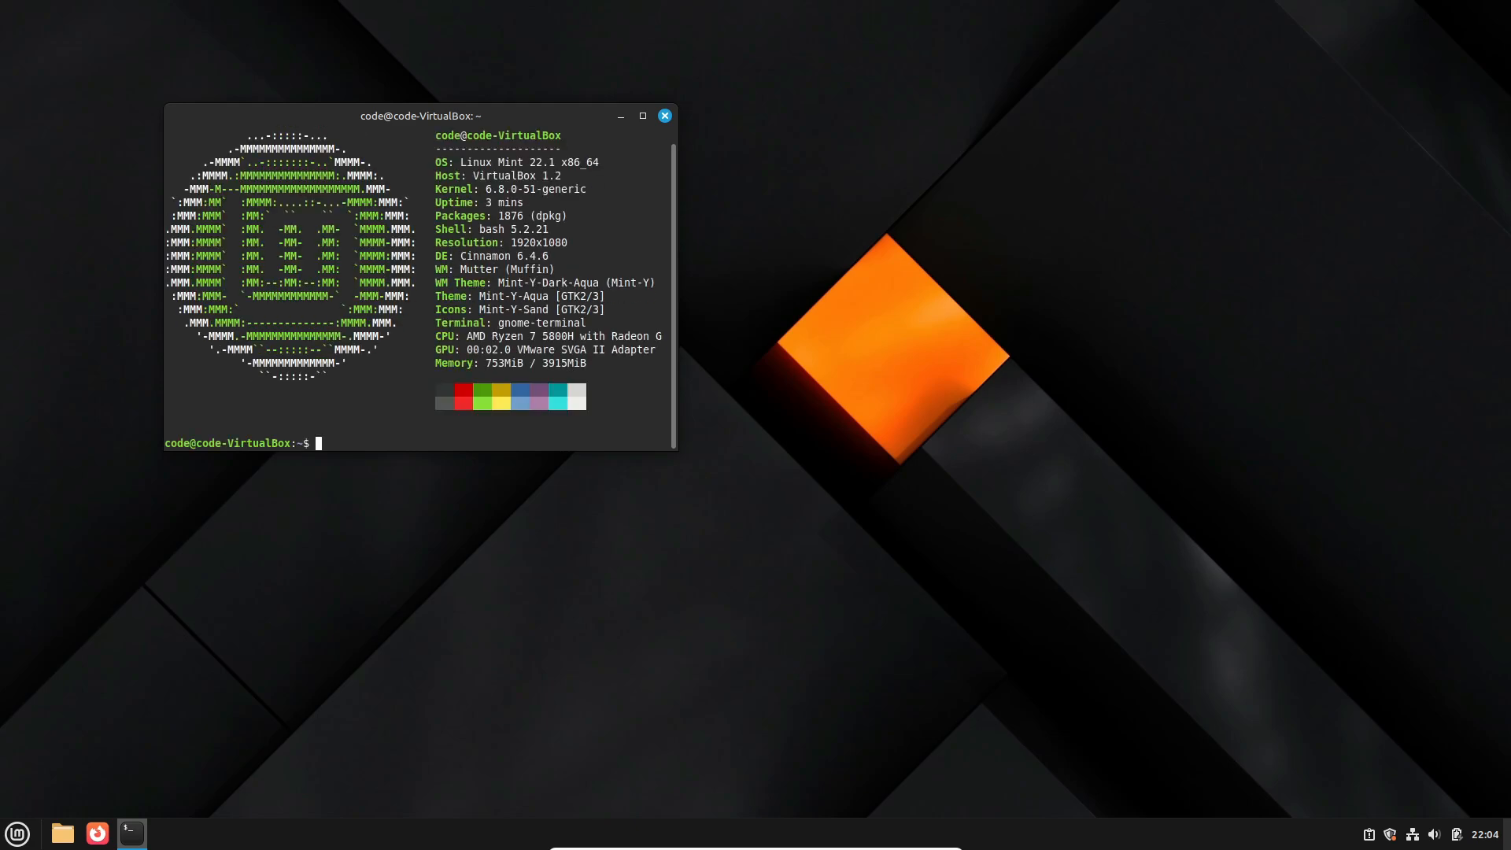
Run neofetch again, close the terminal, and open the Home folder in Nemo.
type("neofetch")
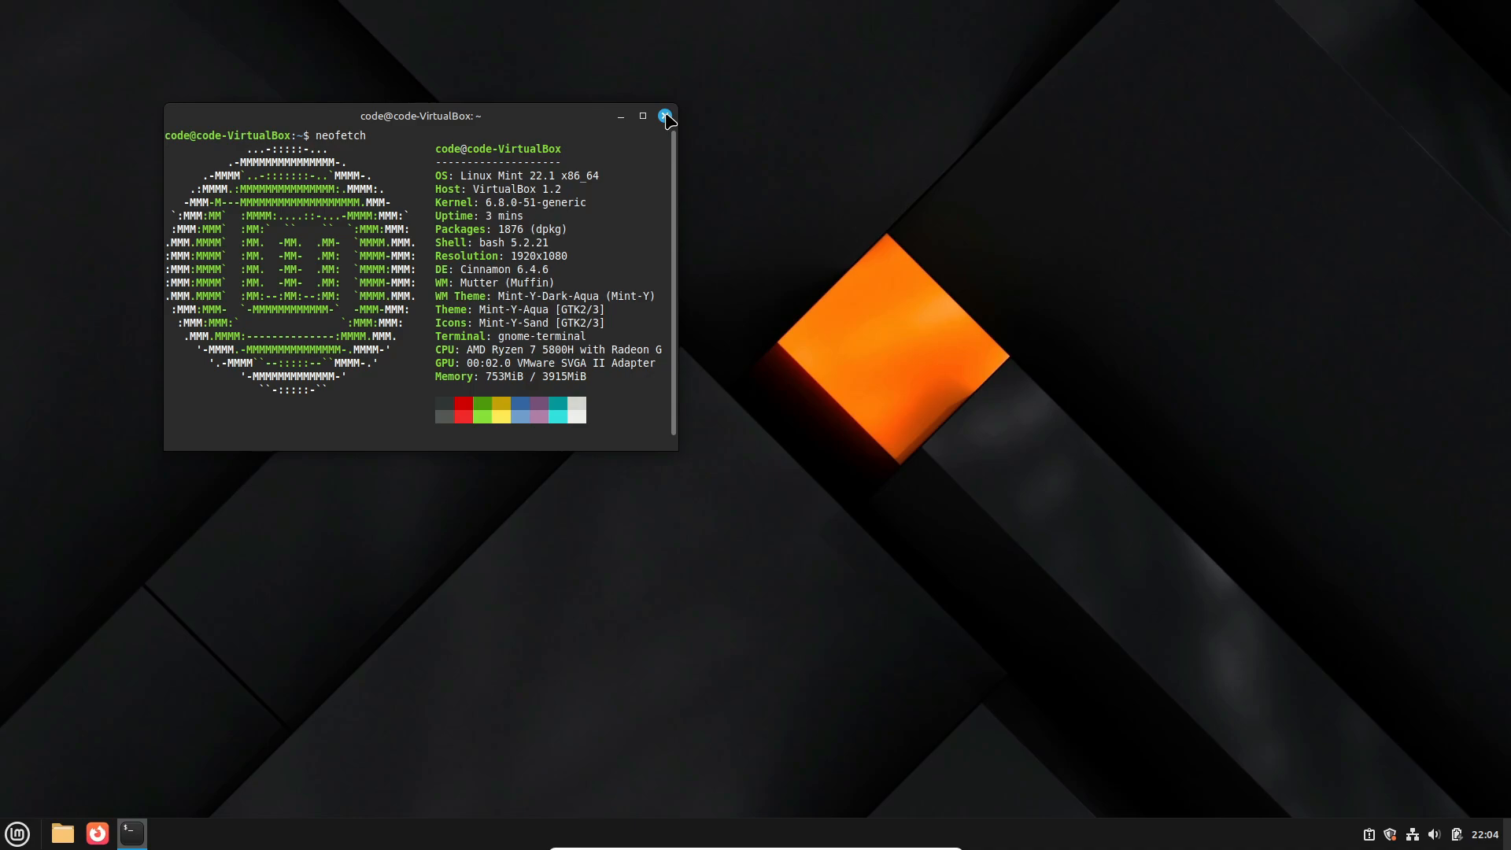
left_click(16, 832)
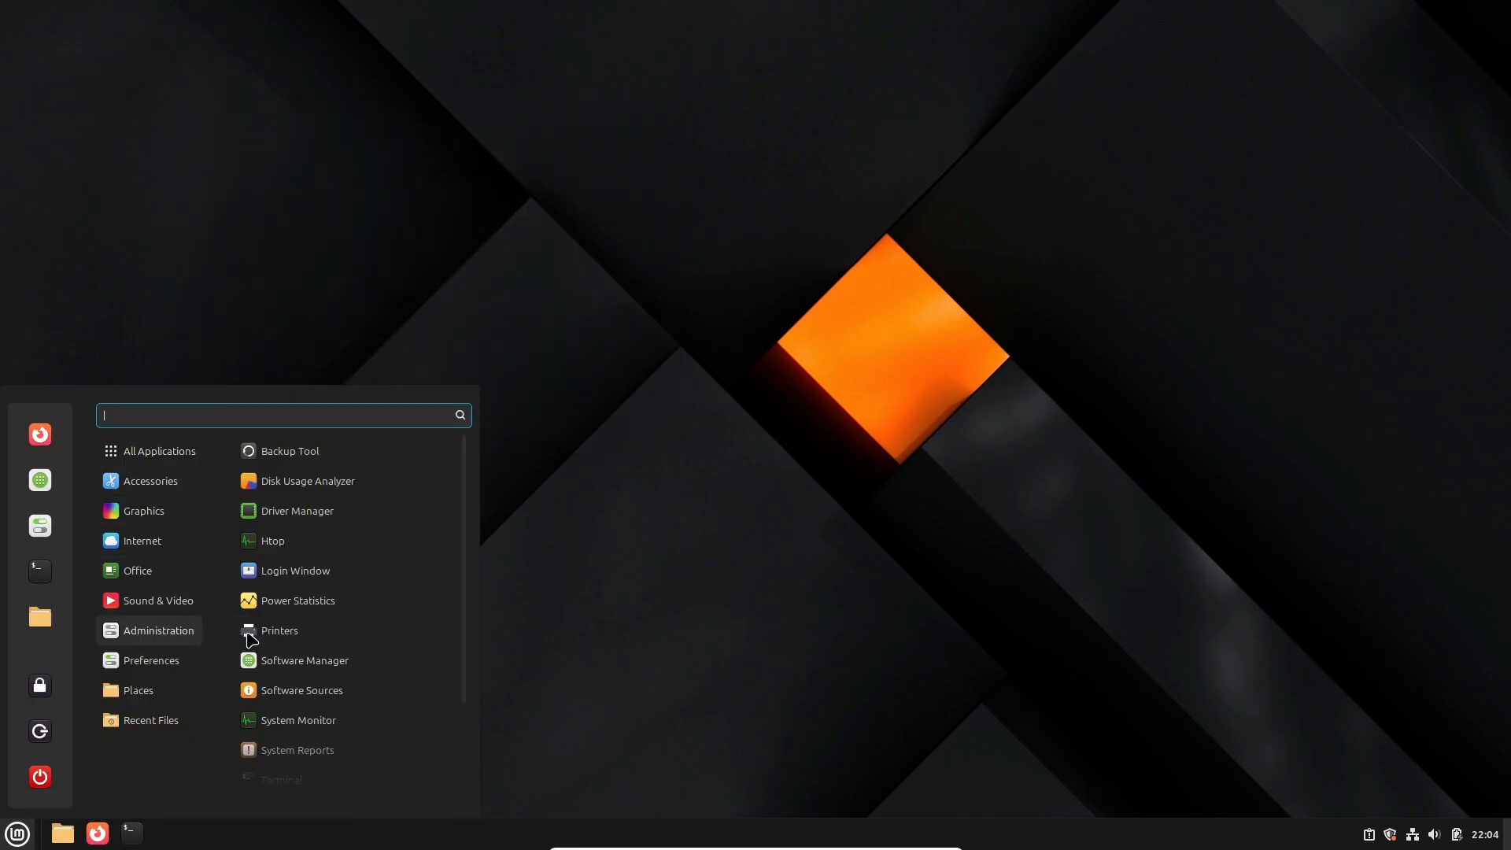
left_click(272, 540)
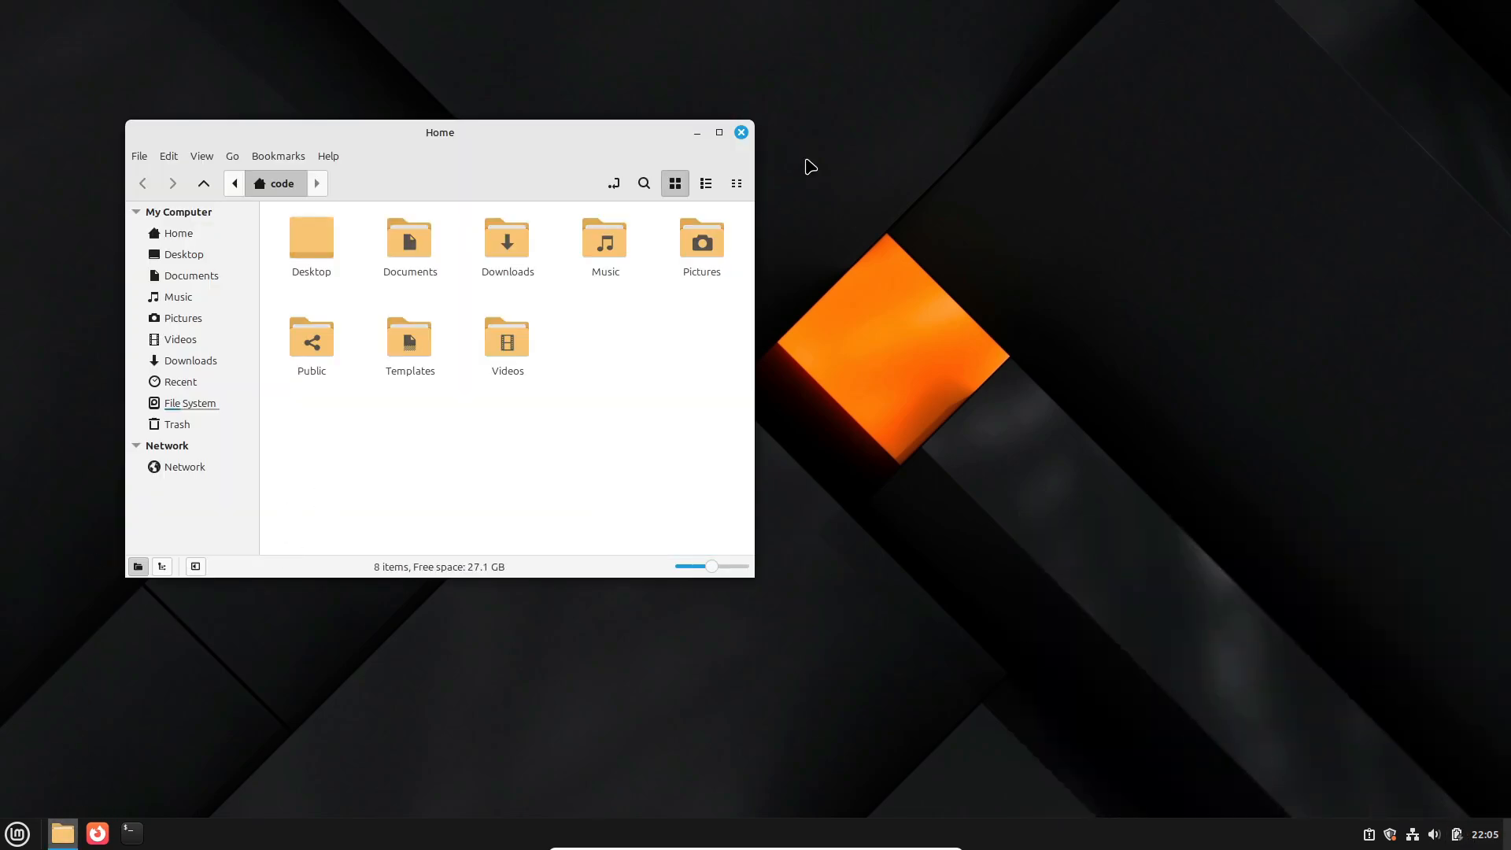
Close the Nemo and terminal windows and start Firefox on a new tab page.
left_click(130, 833)
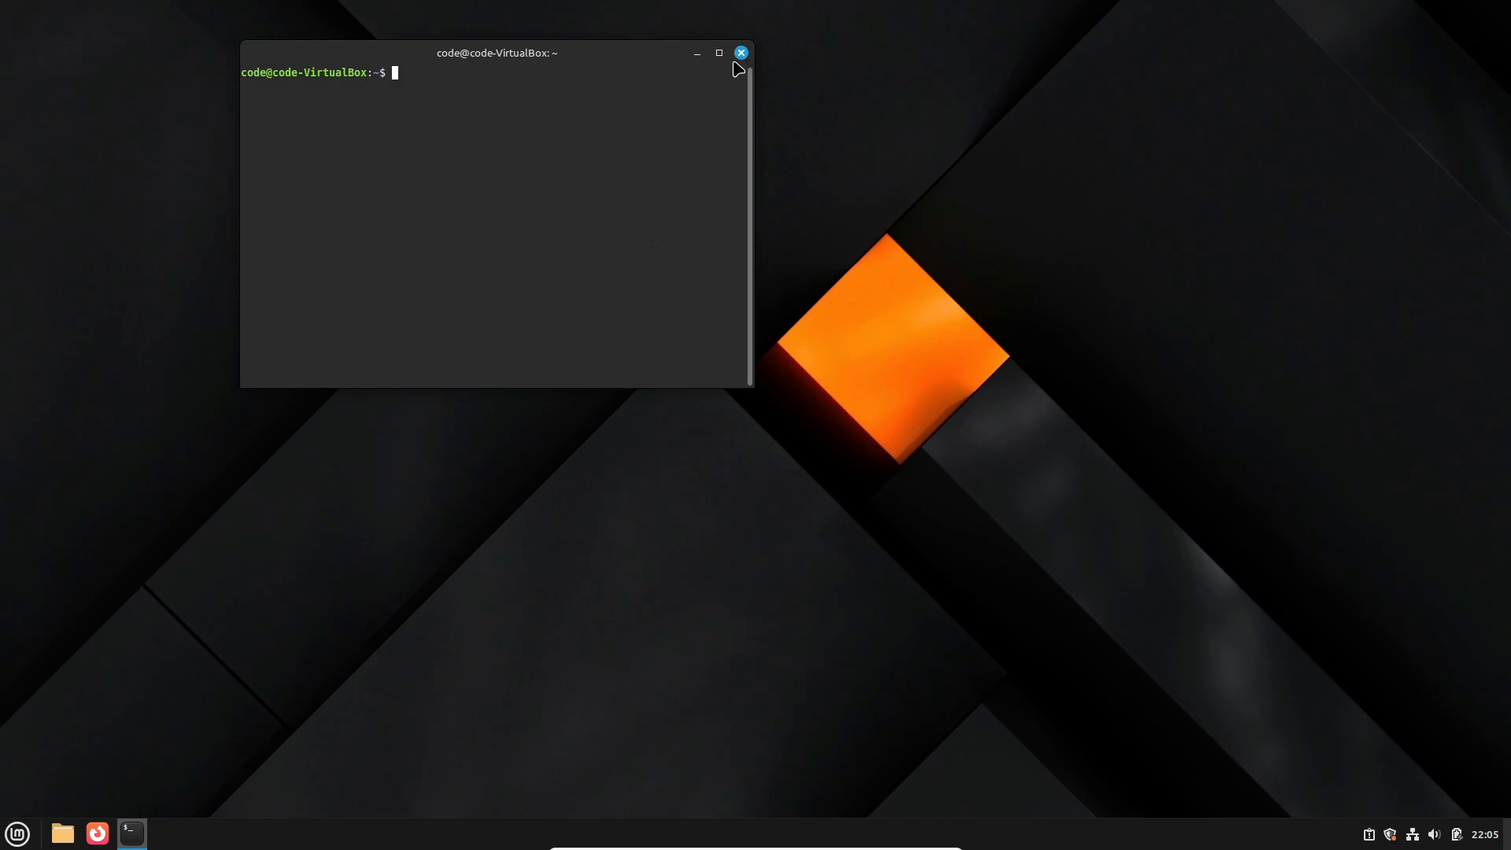
left_click(740, 53)
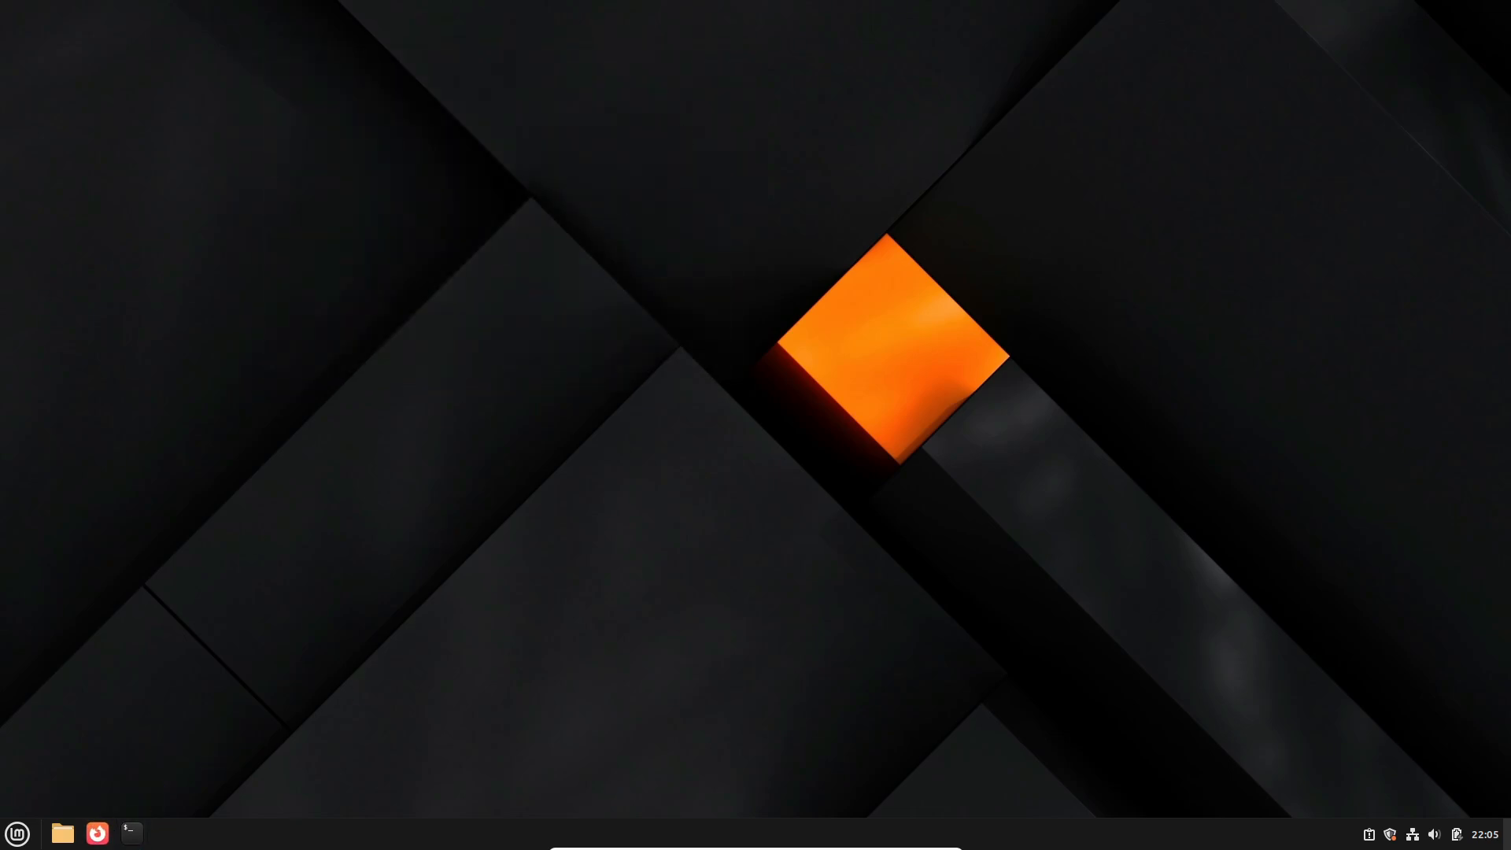
left_click(96, 832)
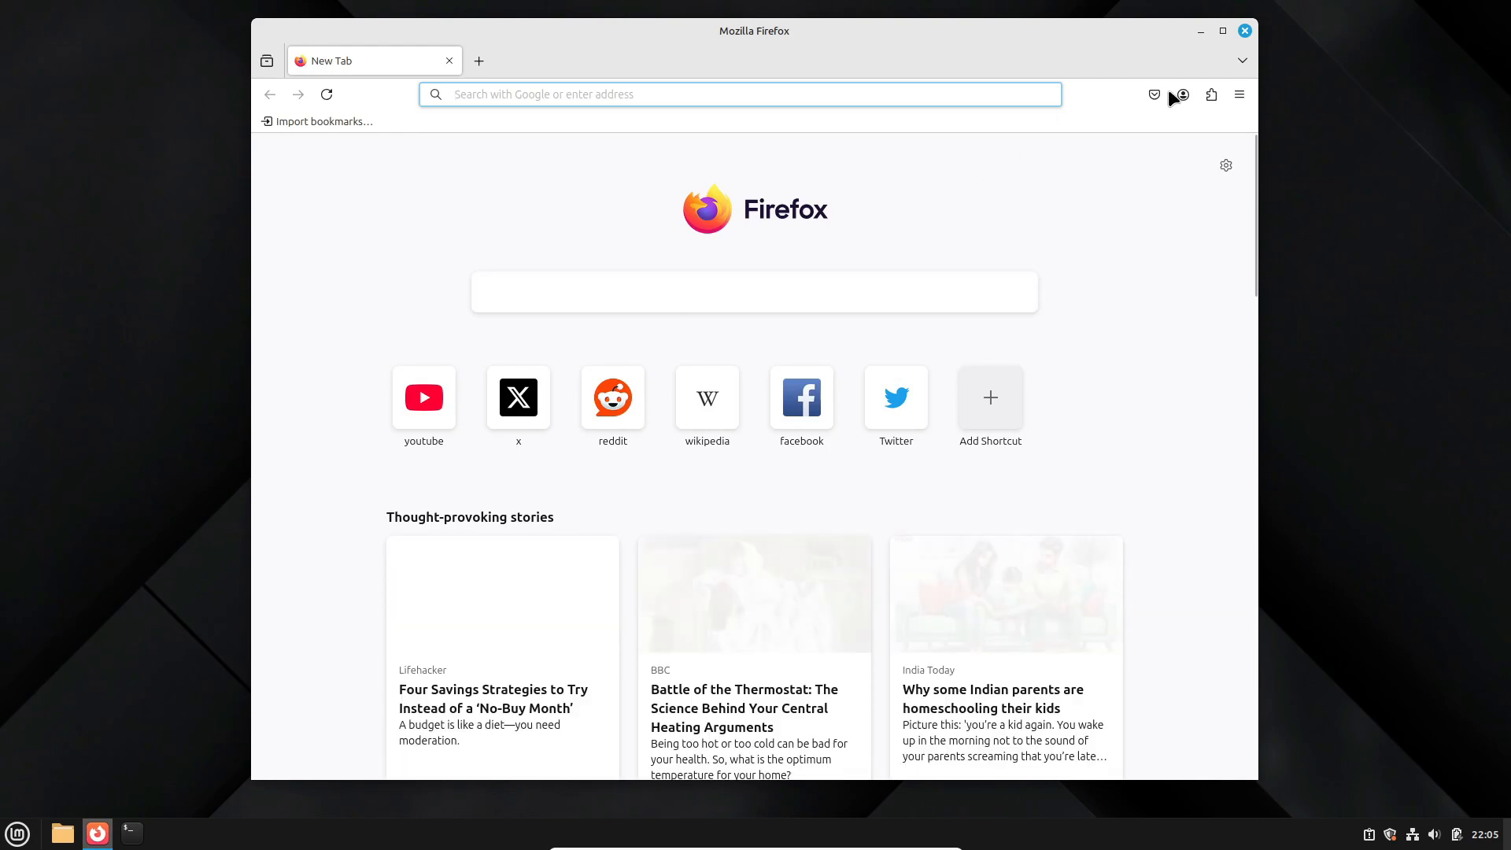